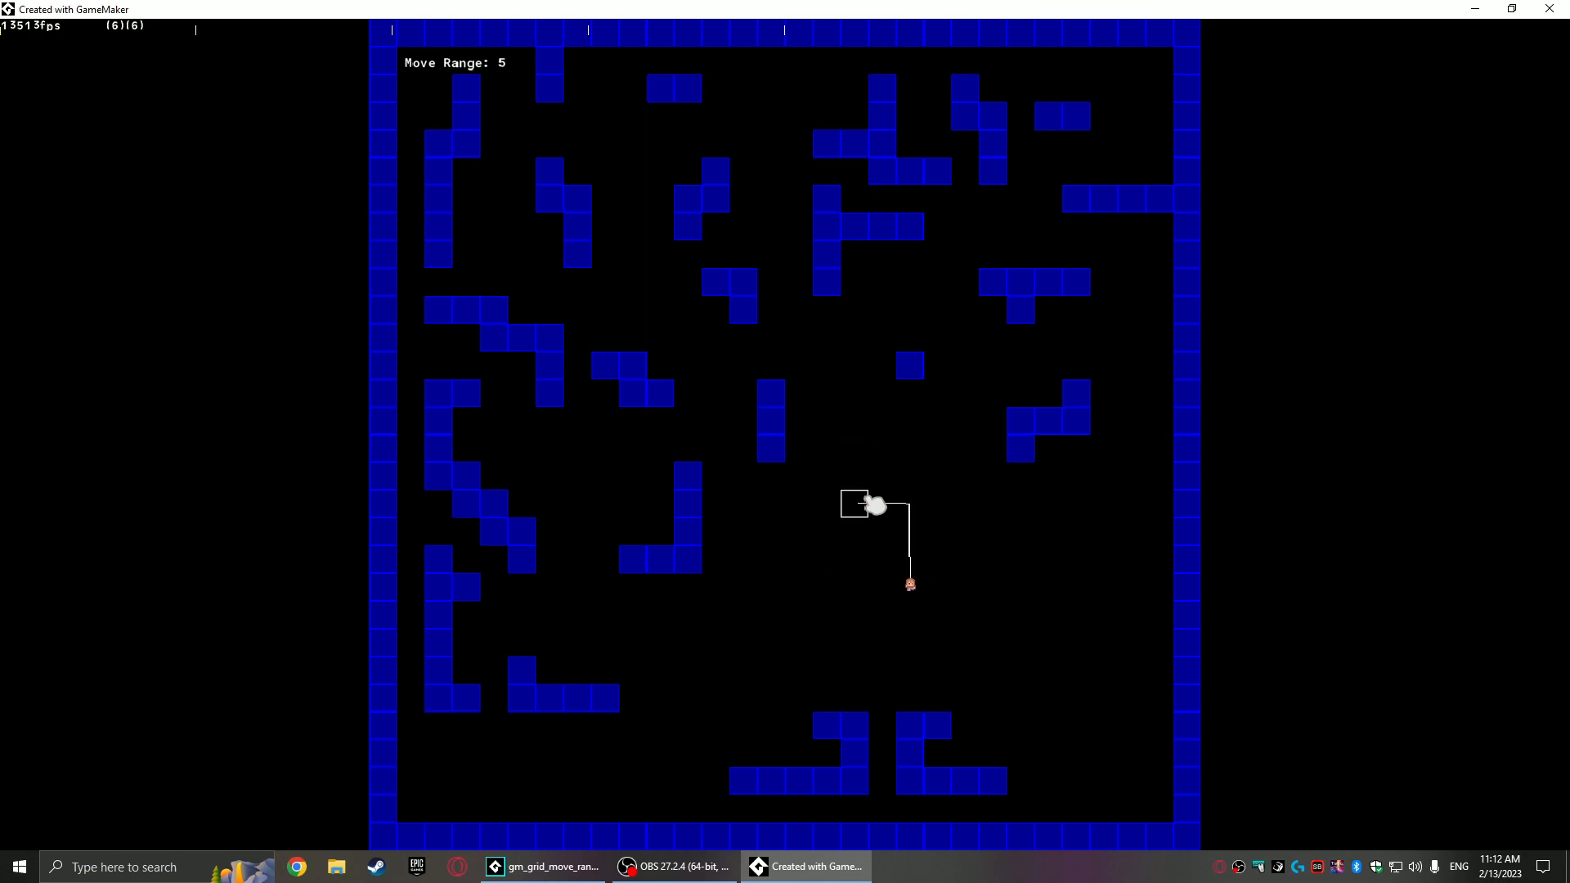
mouse_move(982, 521)
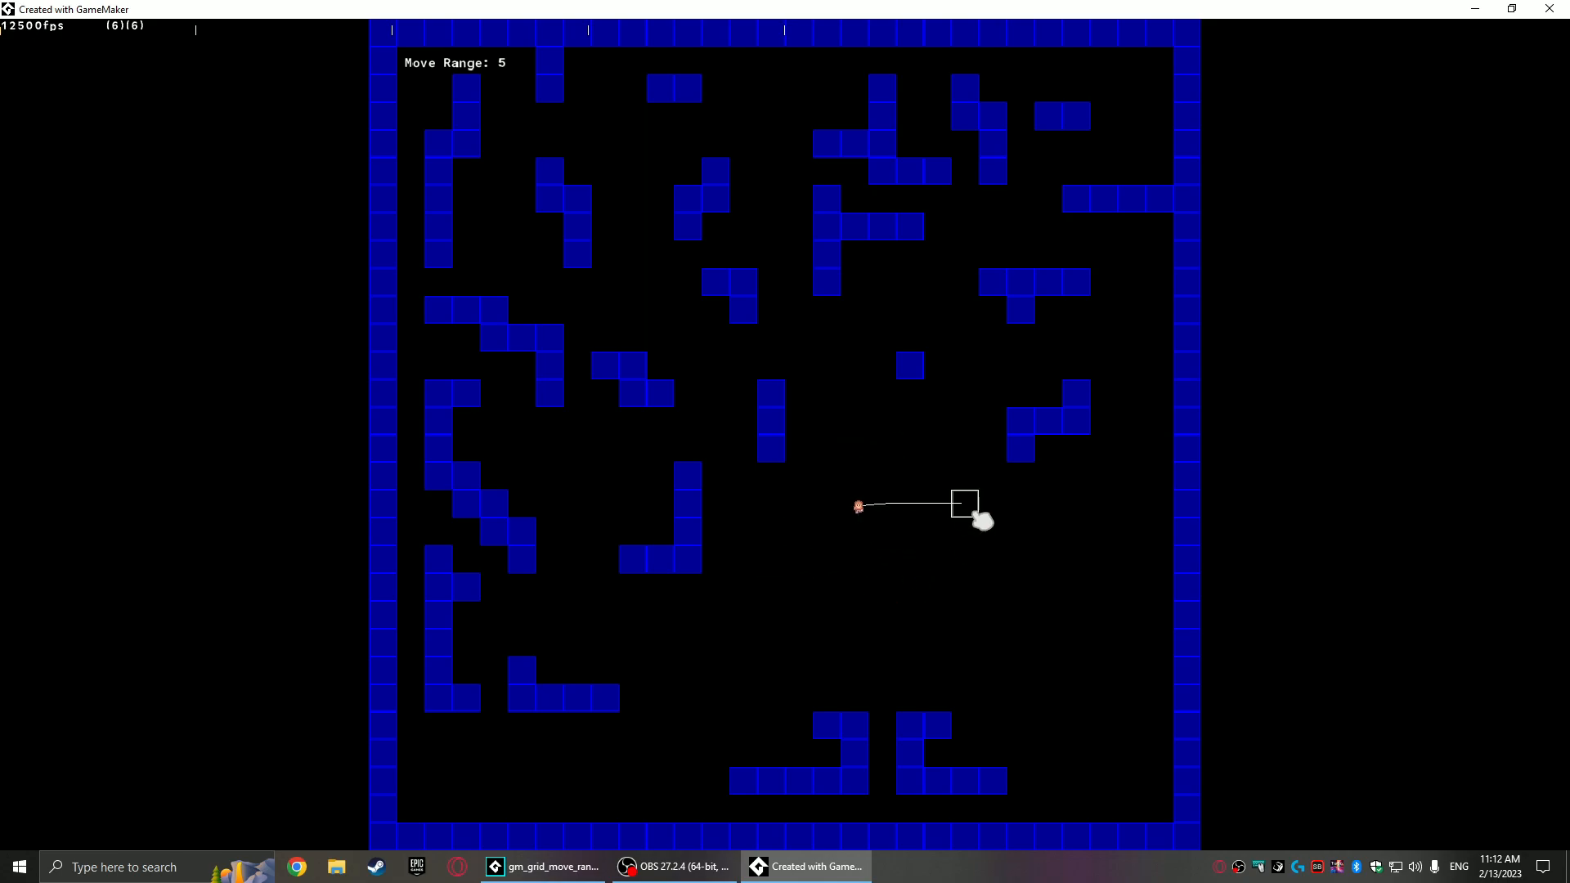
- Move the player to two grid cells, showing its green move-range overlay
left_click(828, 502)
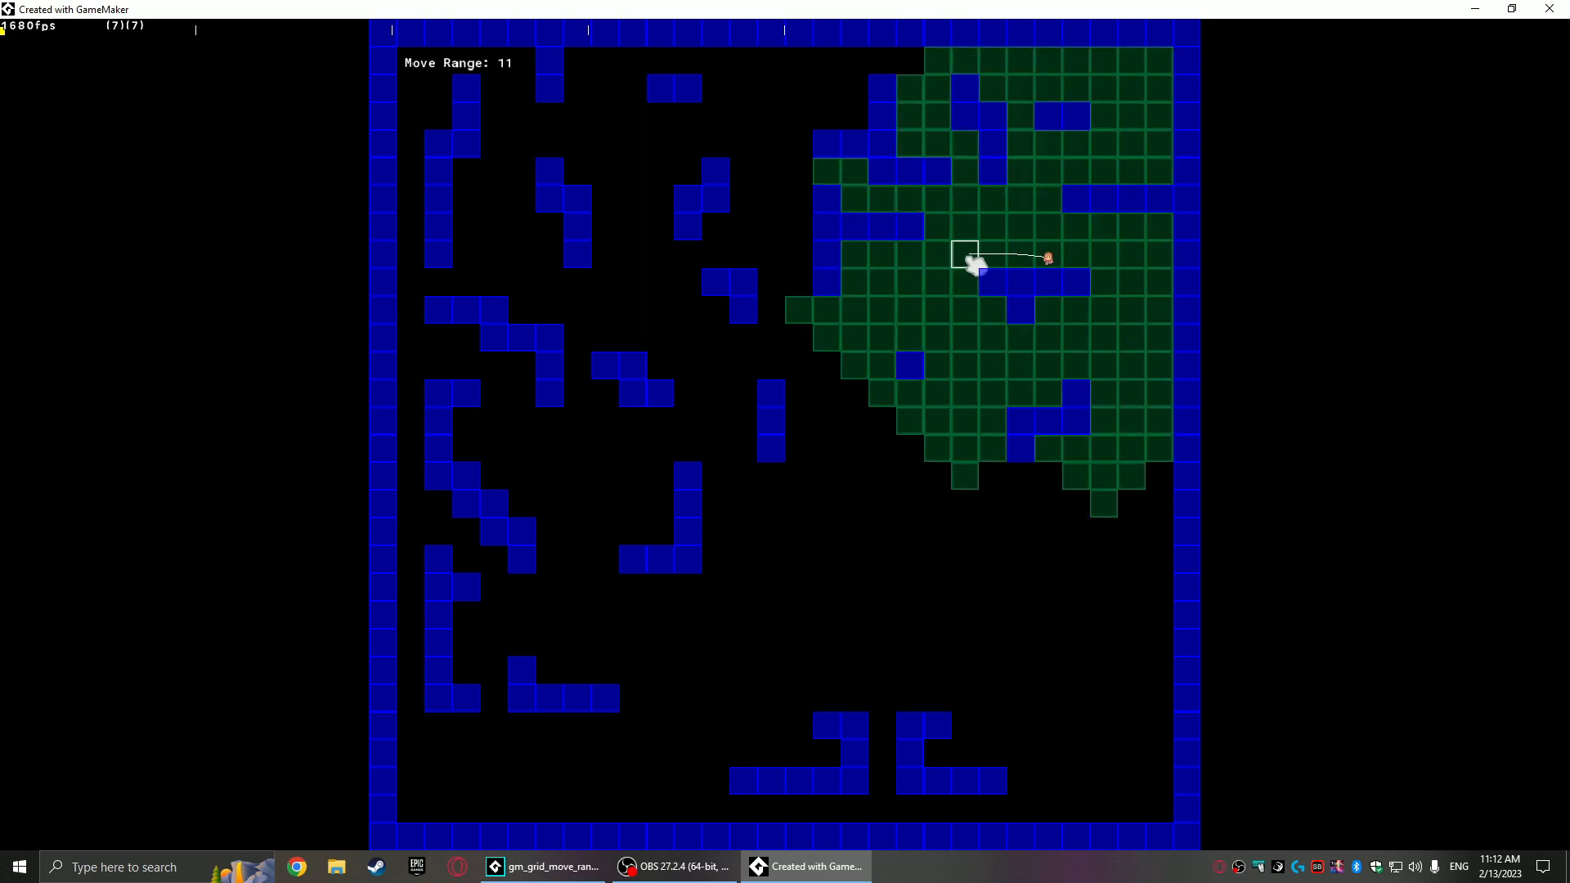
left_click(938, 866)
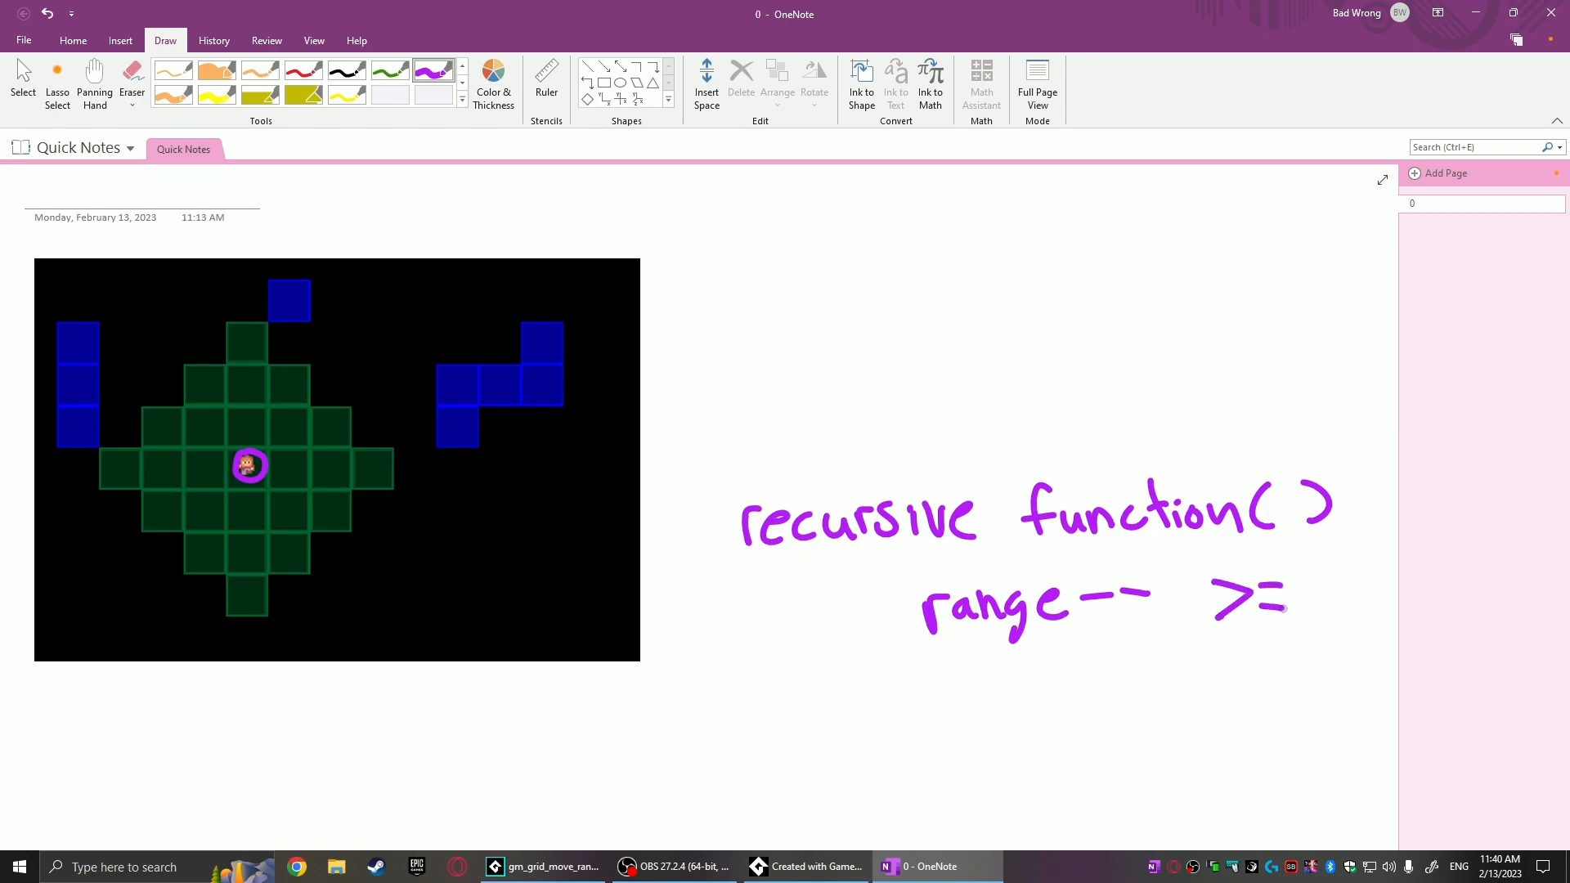
- Finish the handwritten OneNote note as 'range-- >= 0'
type("0")
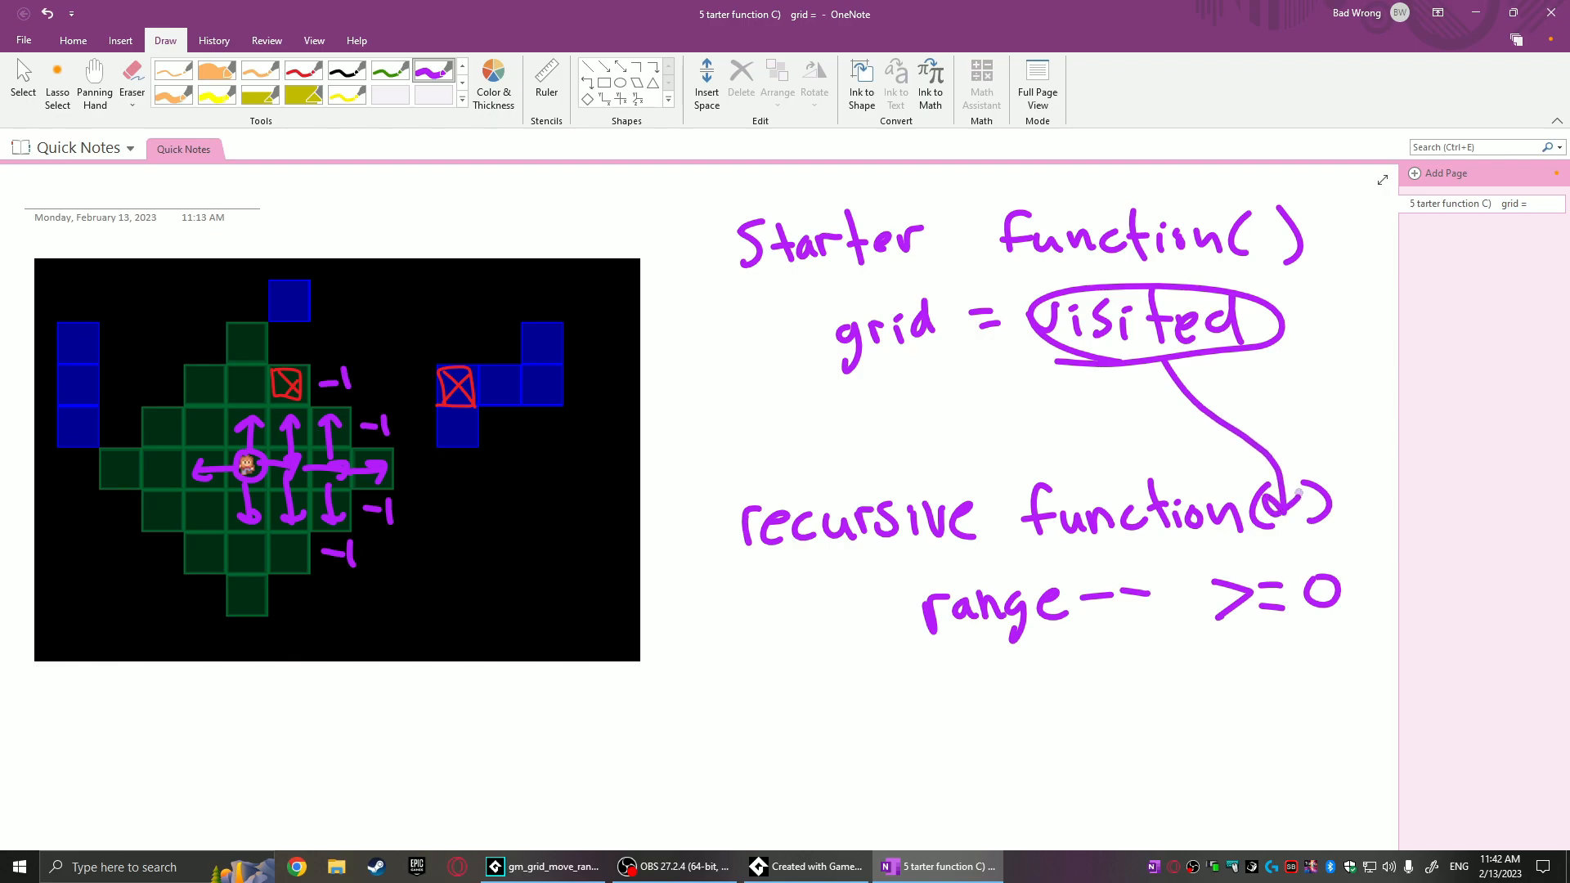
mouse_move(996, 446)
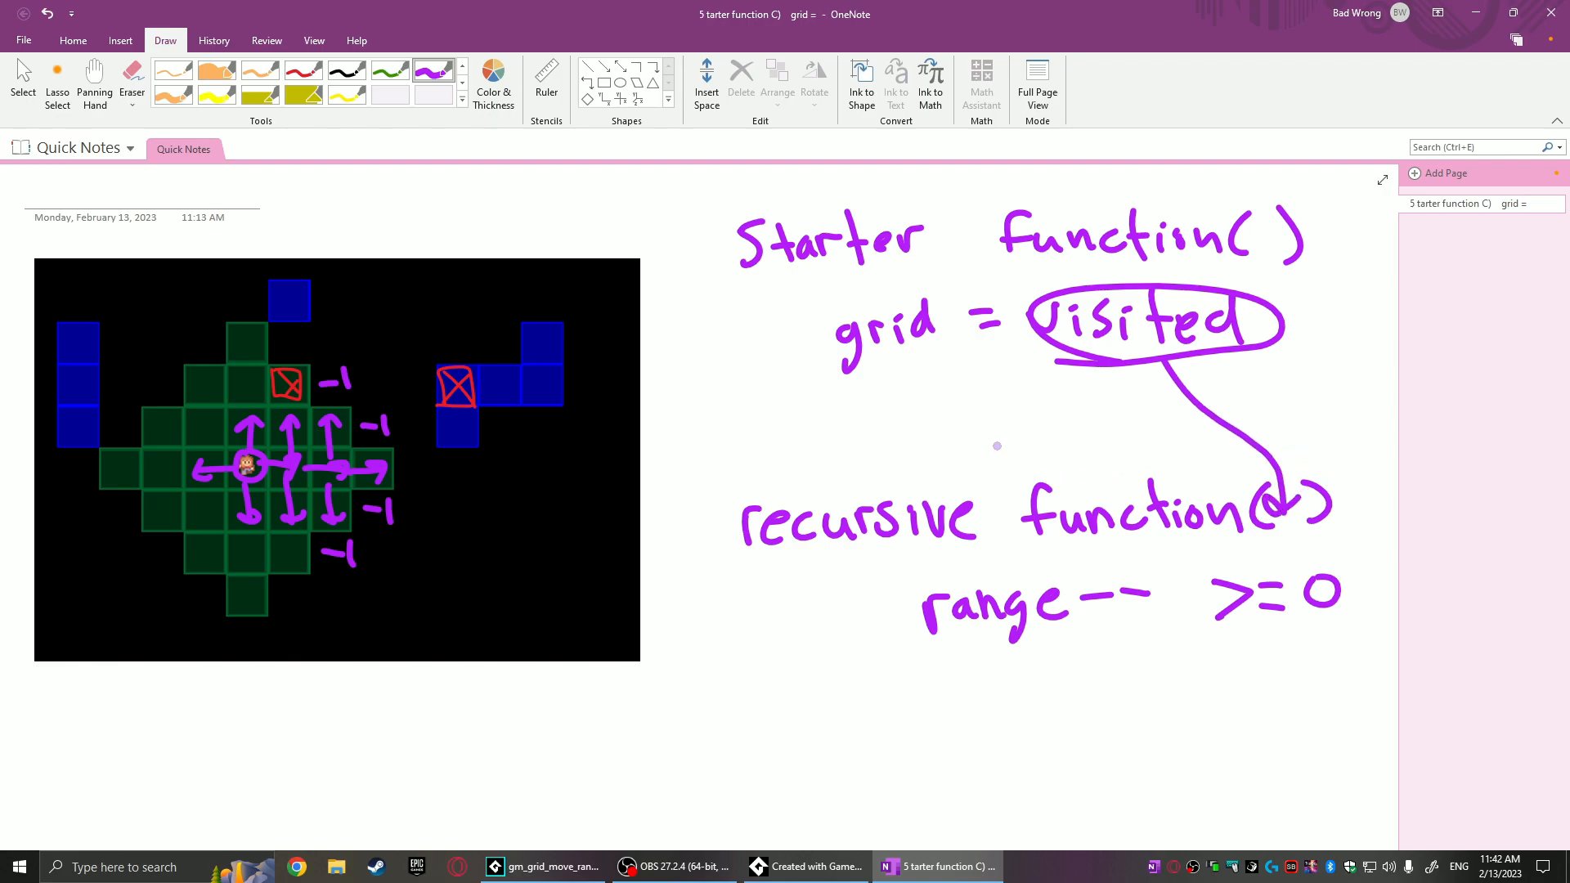
mouse_move(813, 593)
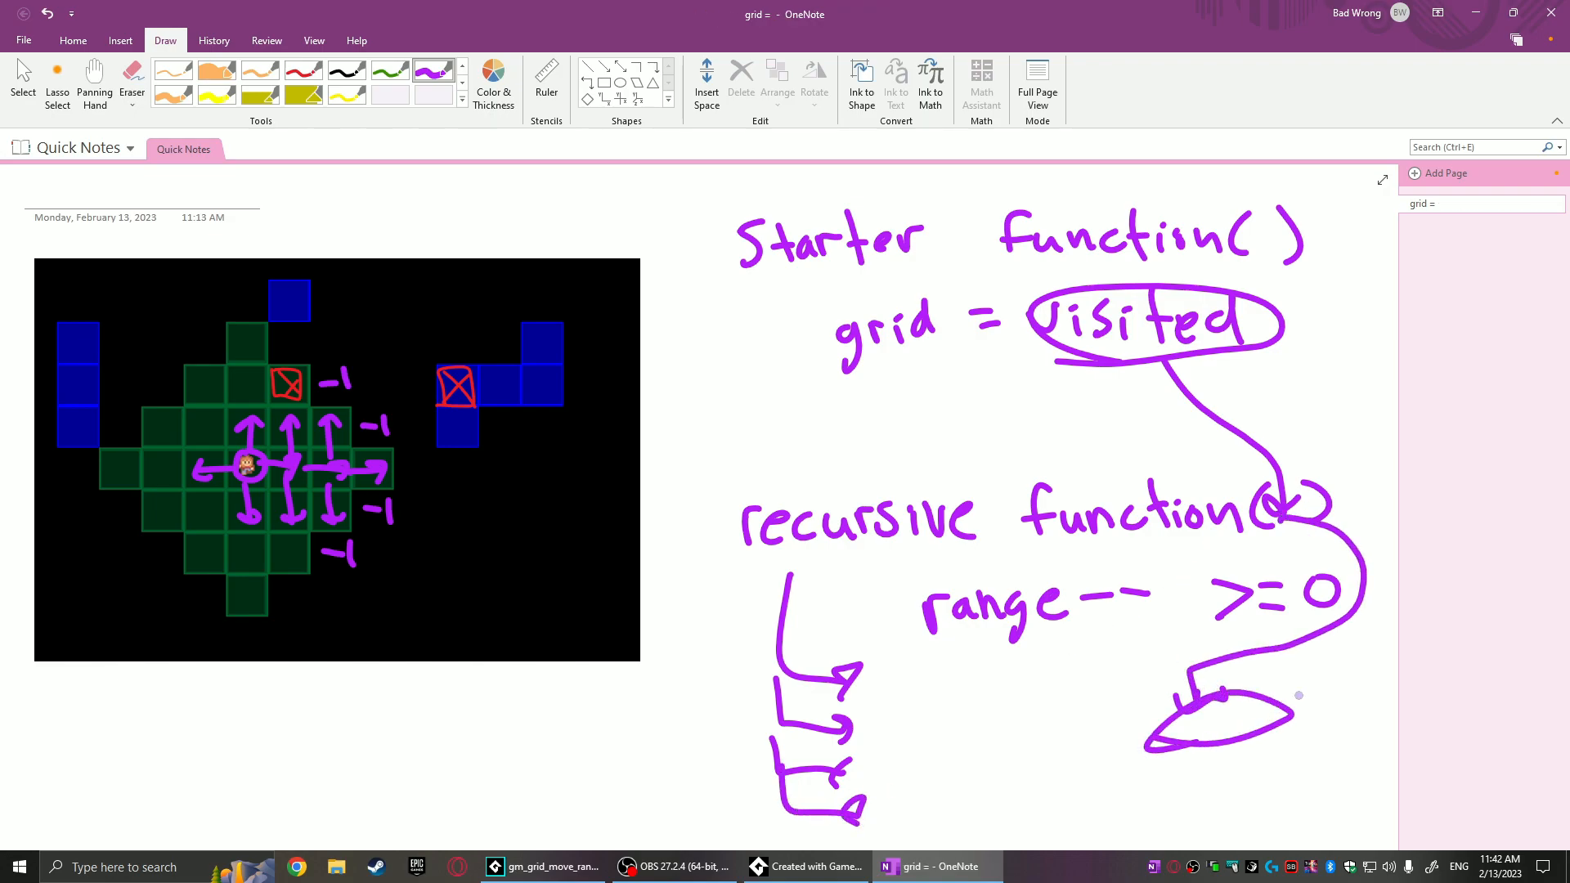
mouse_move(879, 438)
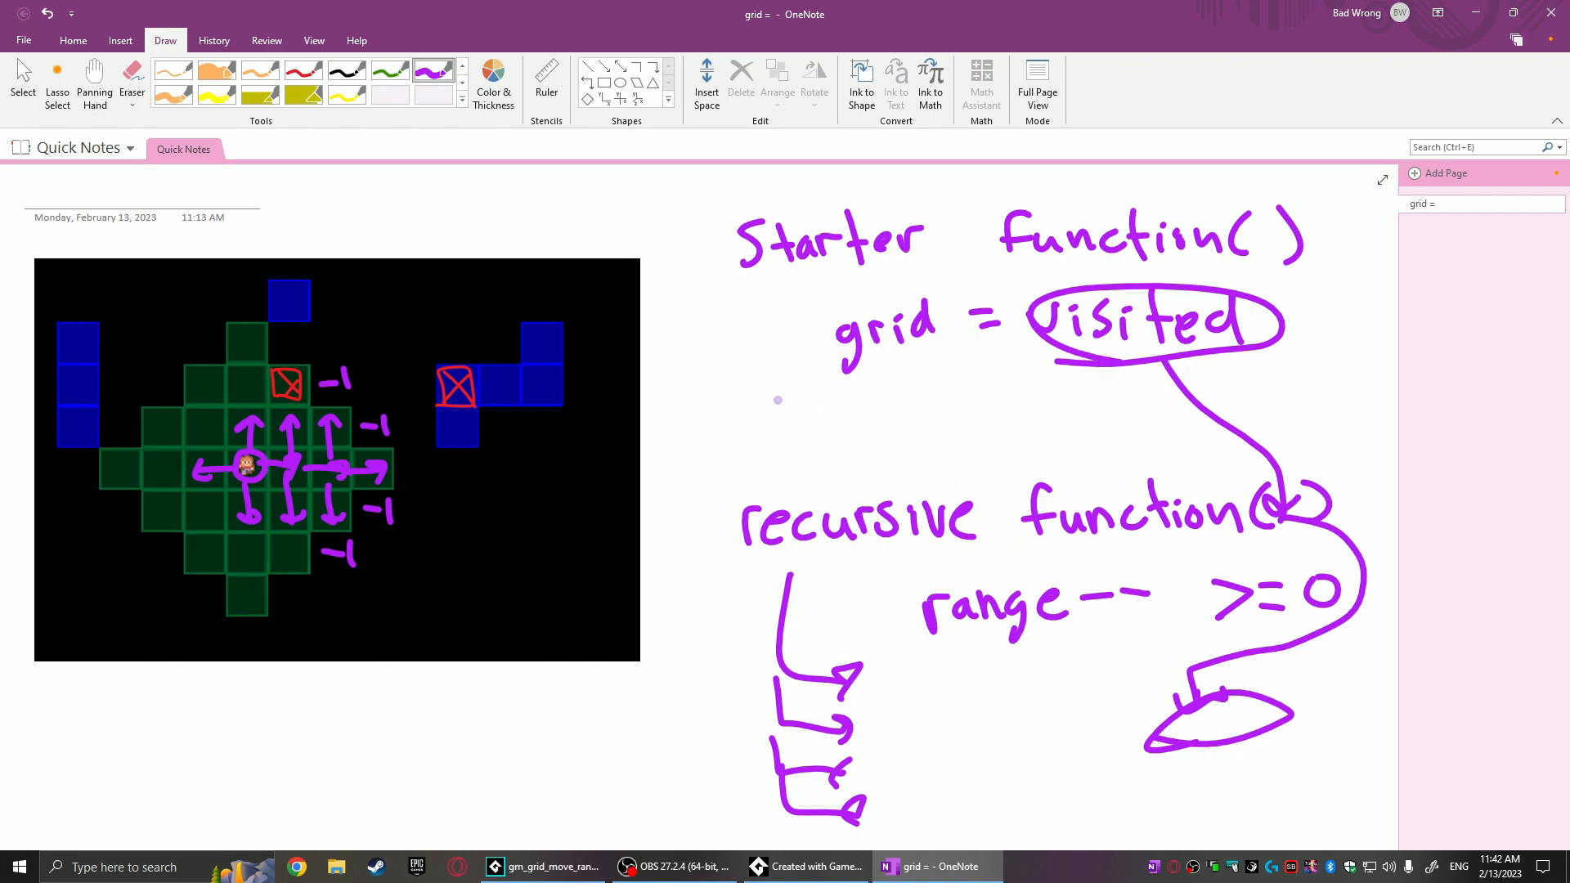
mouse_move(743, 405)
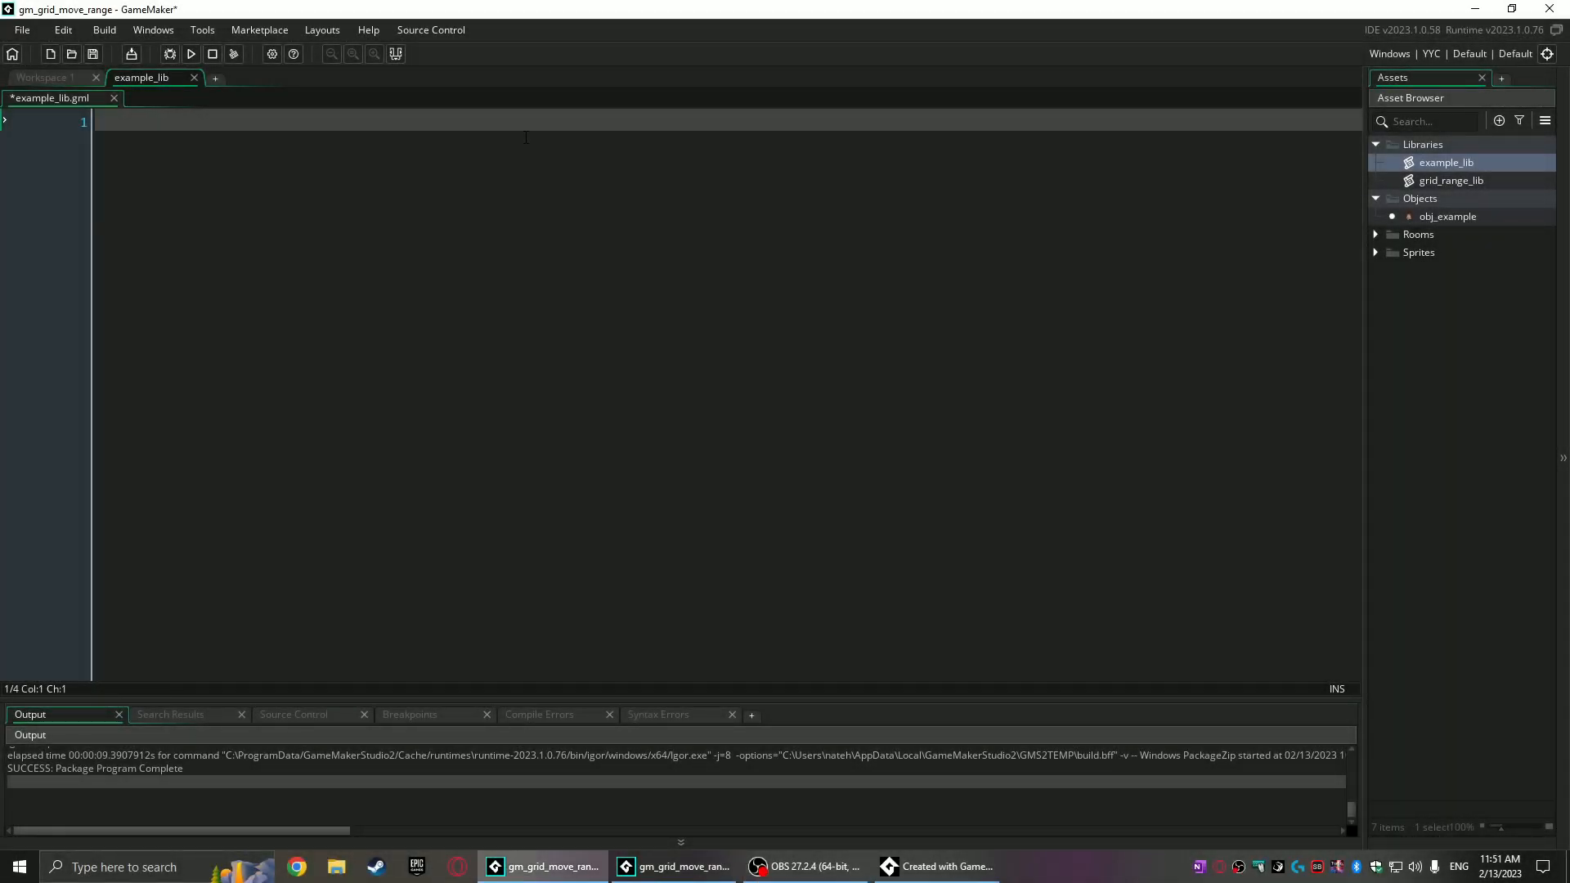
- Write the mp_grid_draw_move_range header with _sprite, _image_index, _x, _y, _grid, _range parameters
type("function mp_grid_draw_move_range(_sprite, _image_index, _x, _y, _grid, _range)")
type("}")
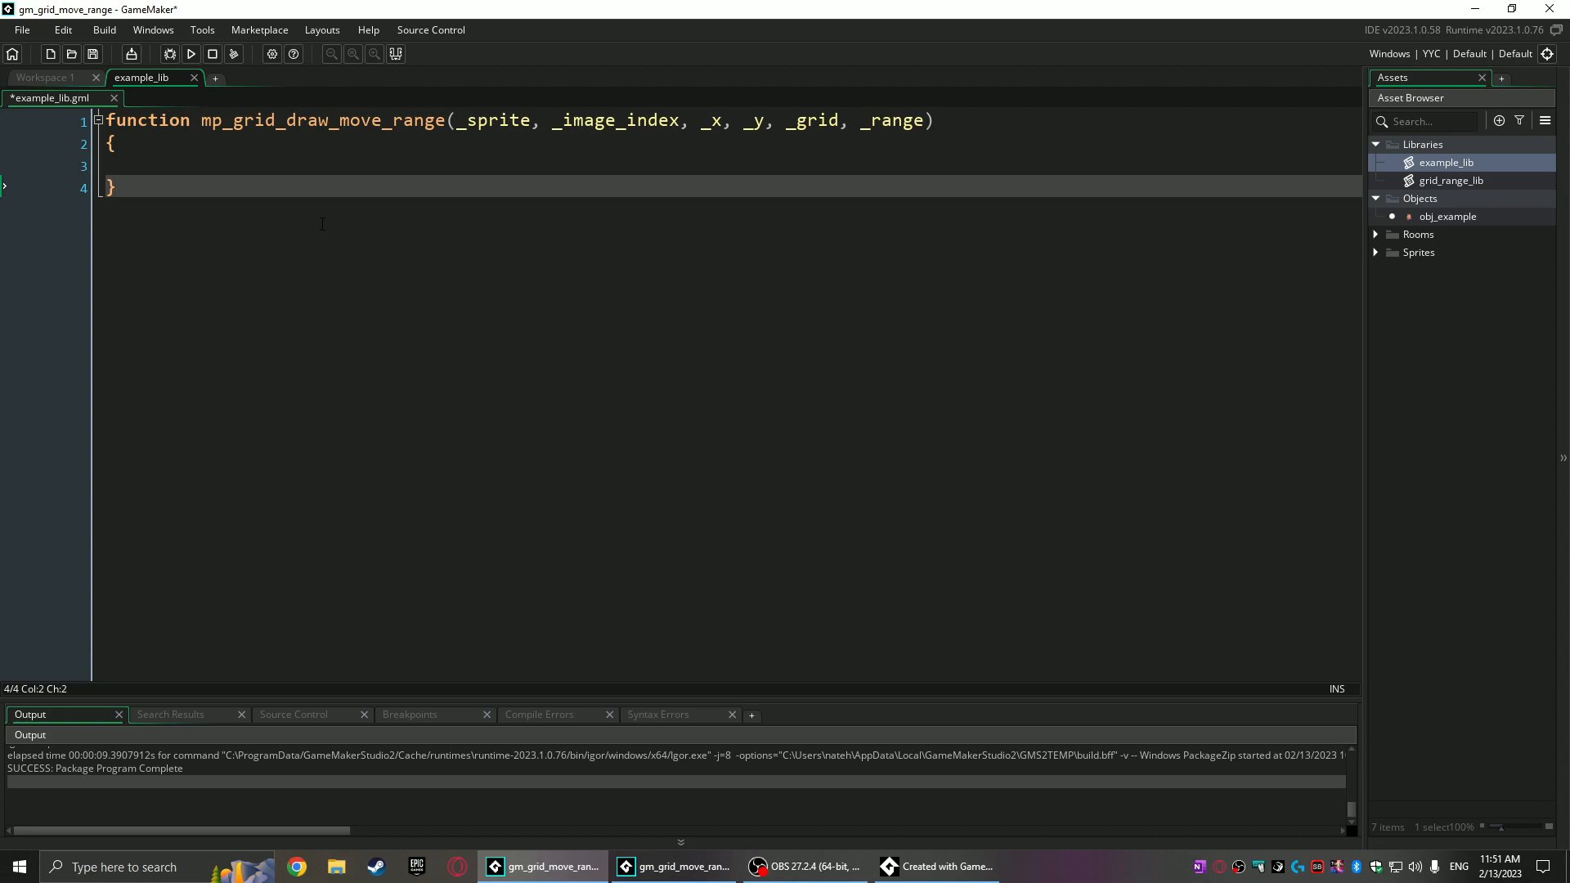
double_click(494, 120)
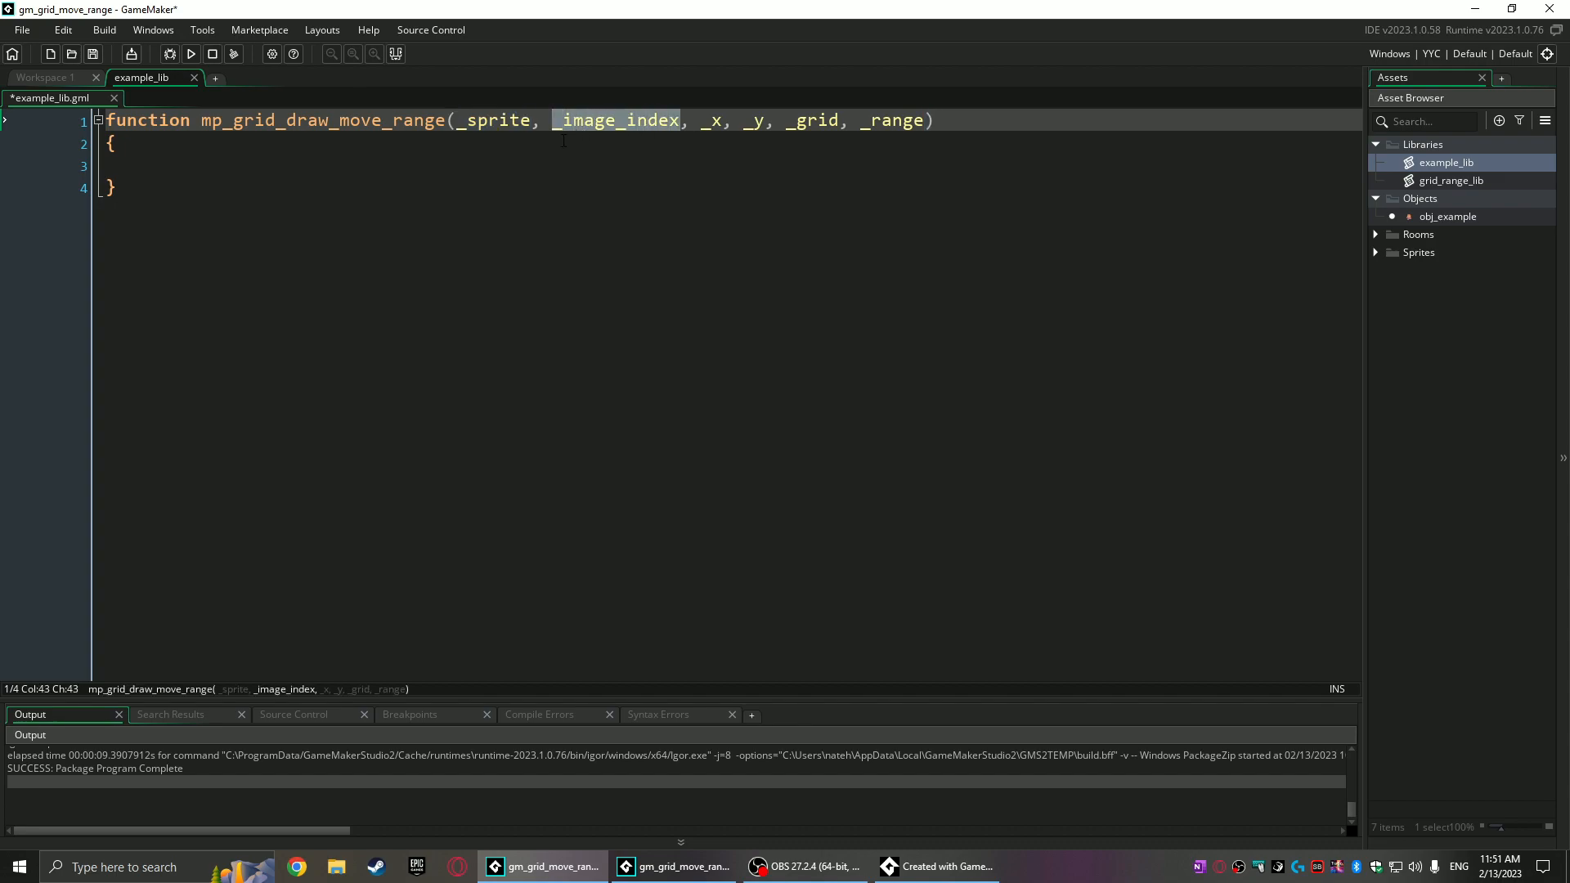
left_click(767, 120)
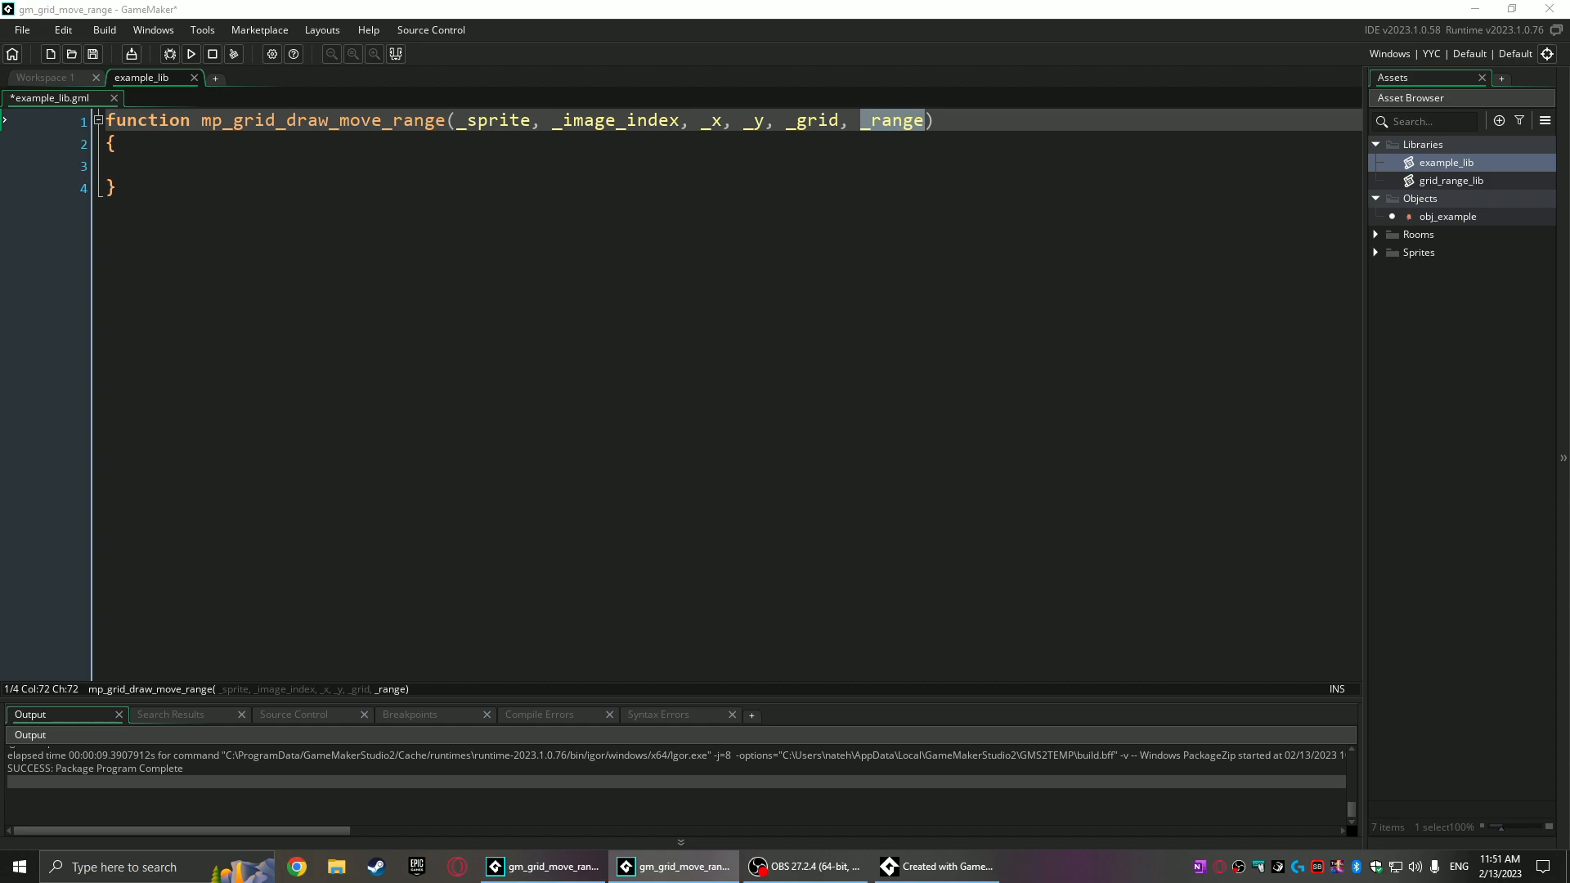
left_click(156, 166)
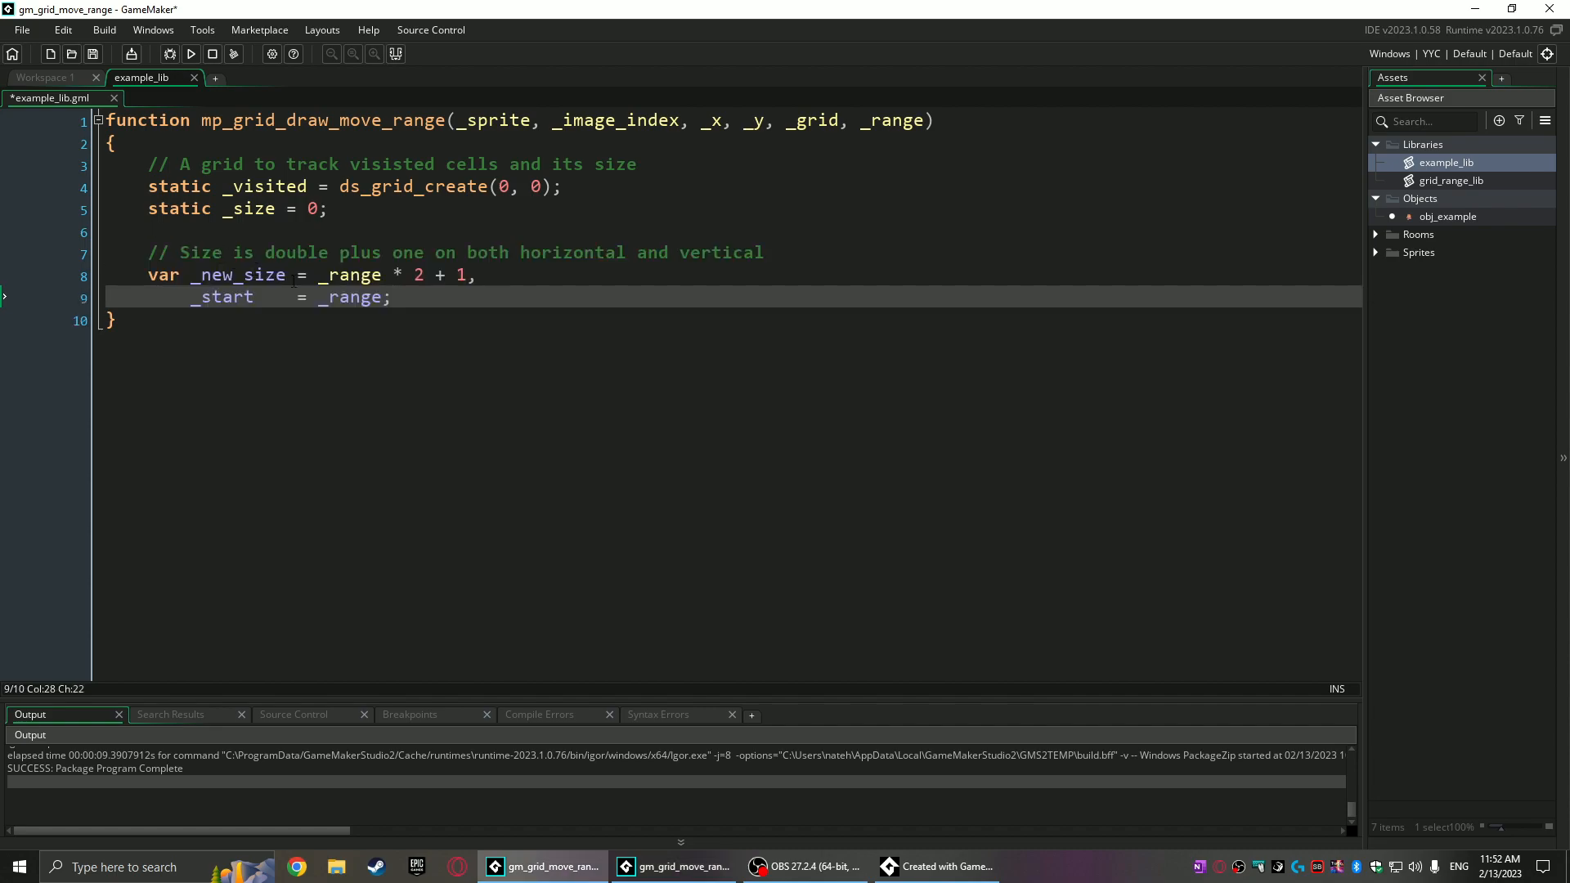
- Add the static _visited grid, resize it to _range*2+1, and clear it to -1
key("Enter")
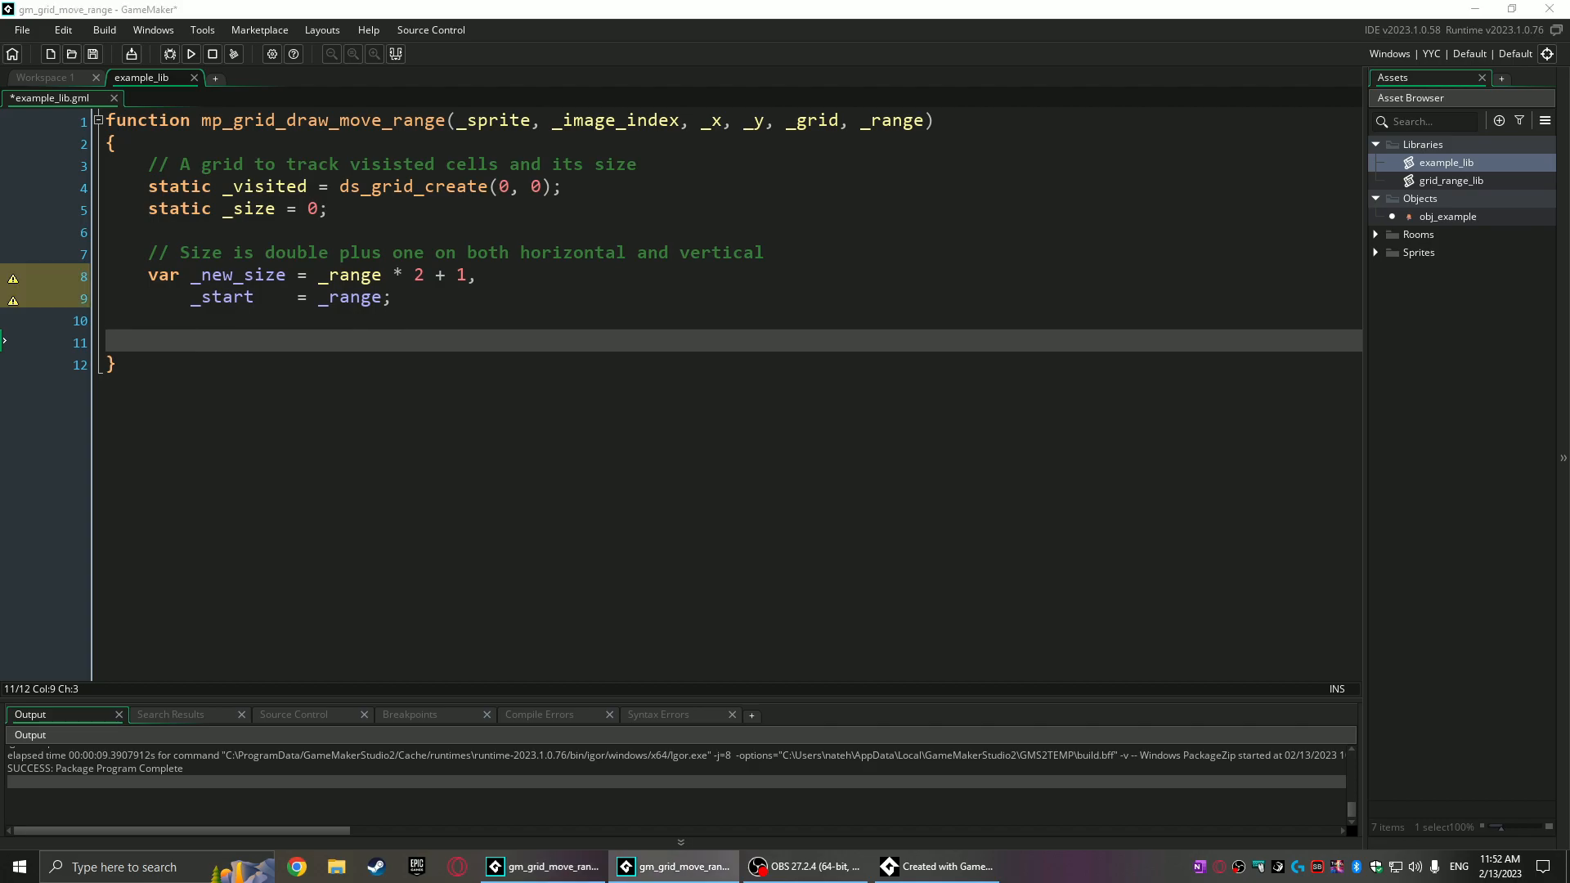
left_click(322, 275)
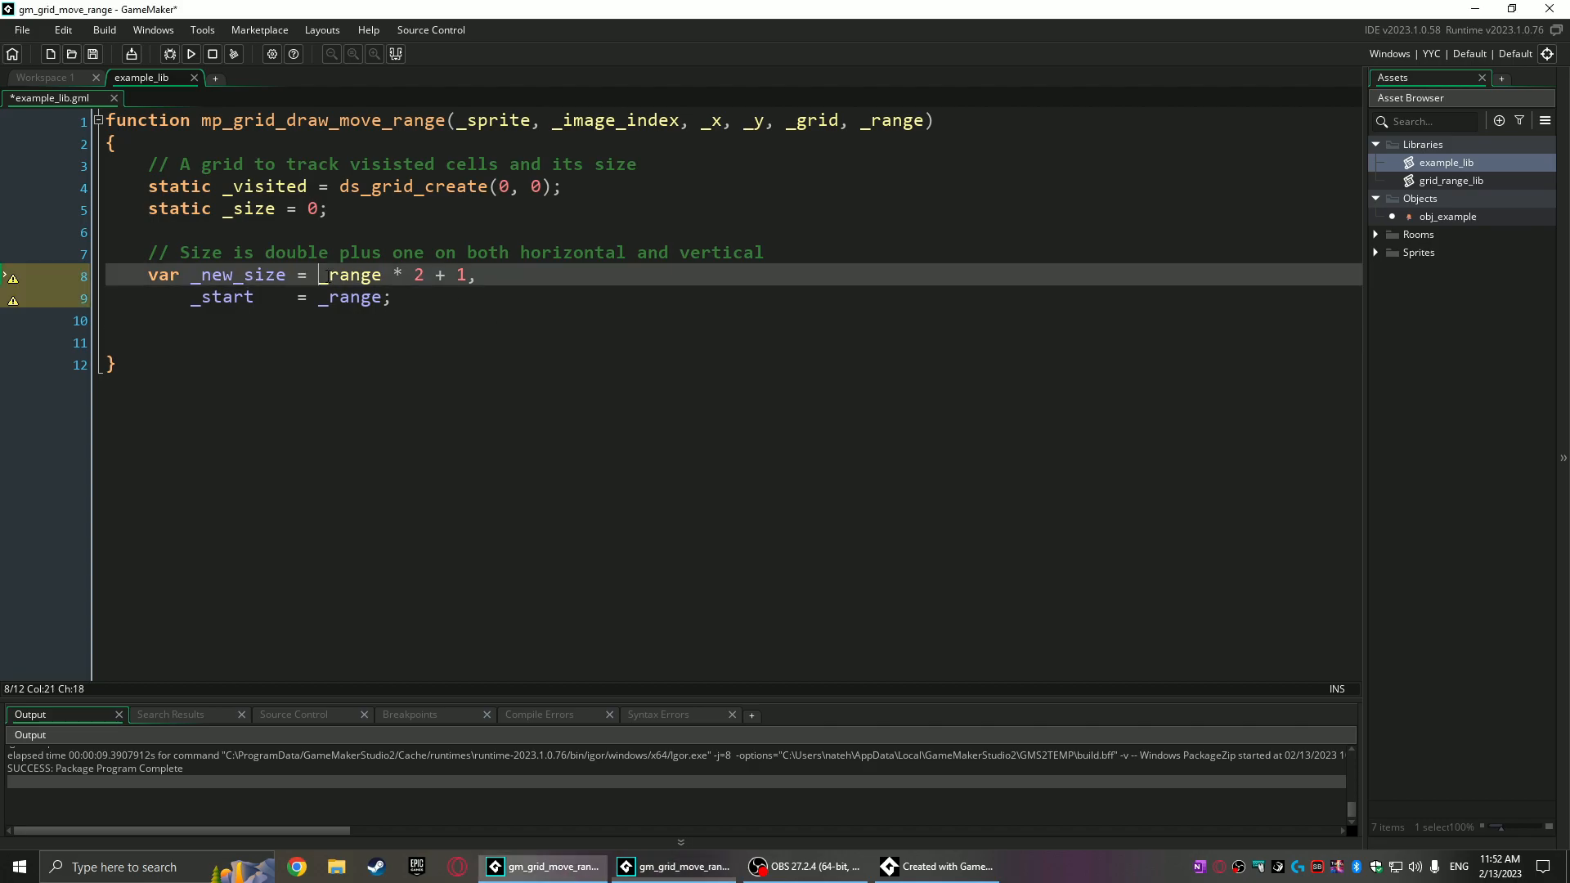
left_click(228, 342)
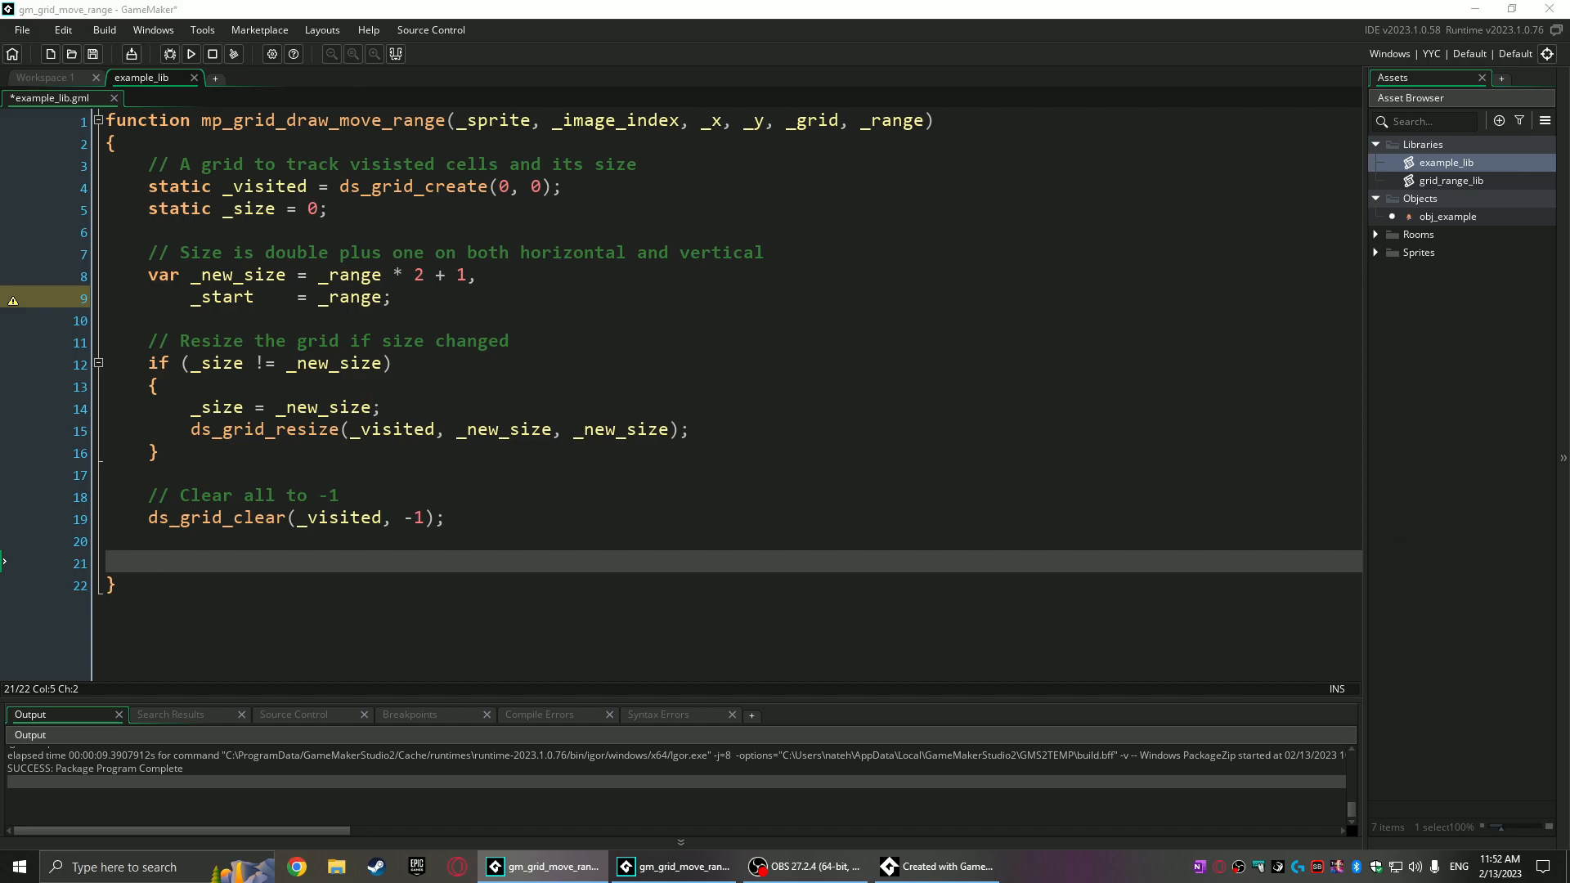
mouse_move(1199, 611)
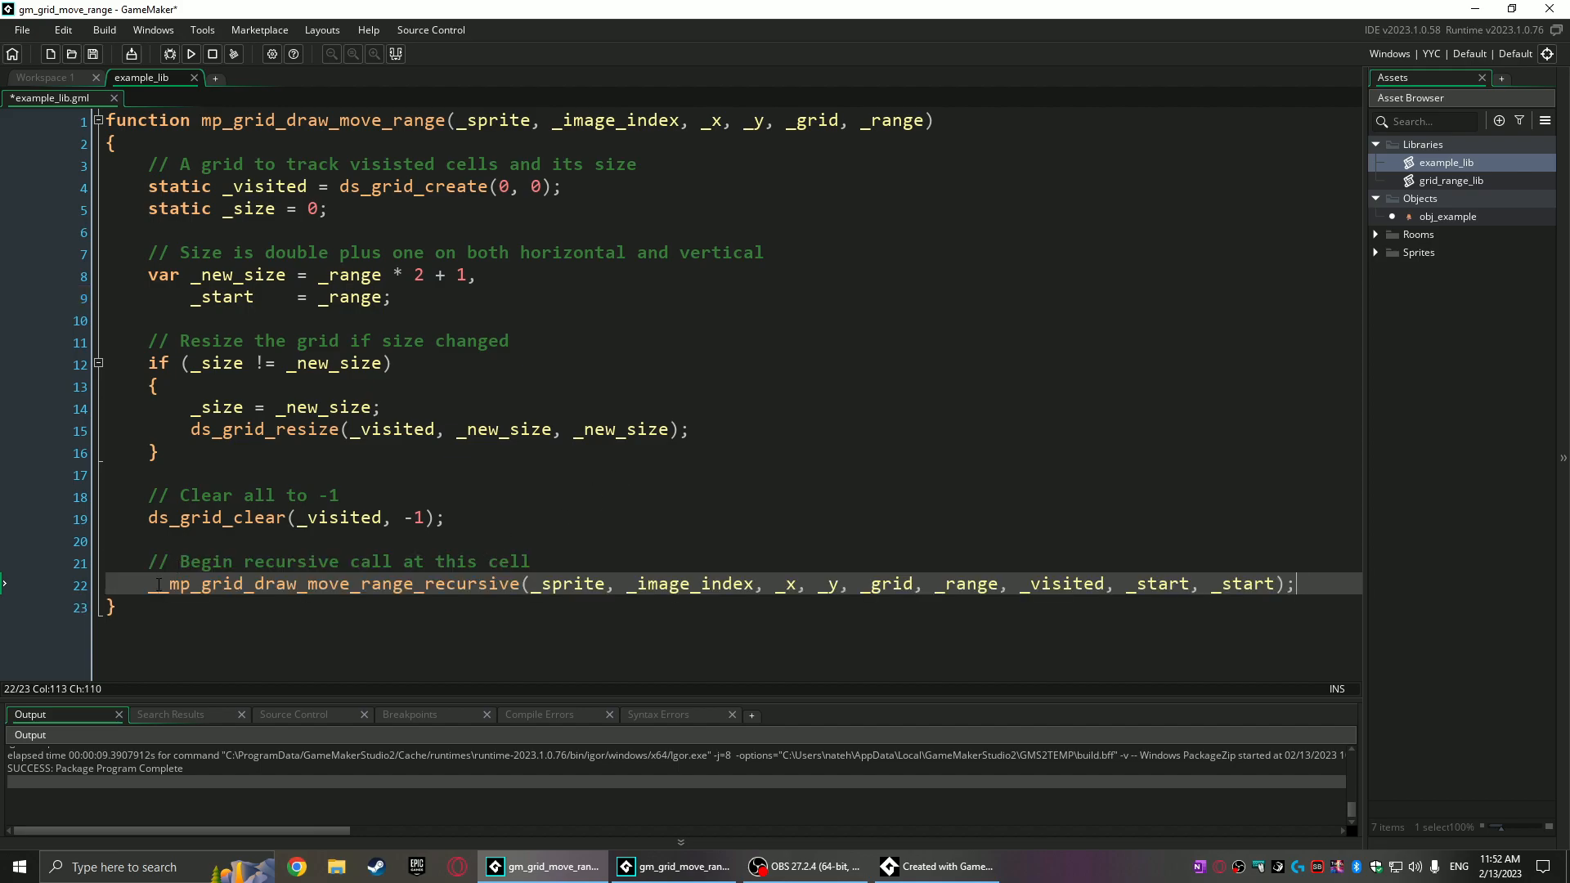
- Declare __mp_grid_draw_move_range_recursive with early returns for occupied cells and cheaper visited cells
left_click(166, 583)
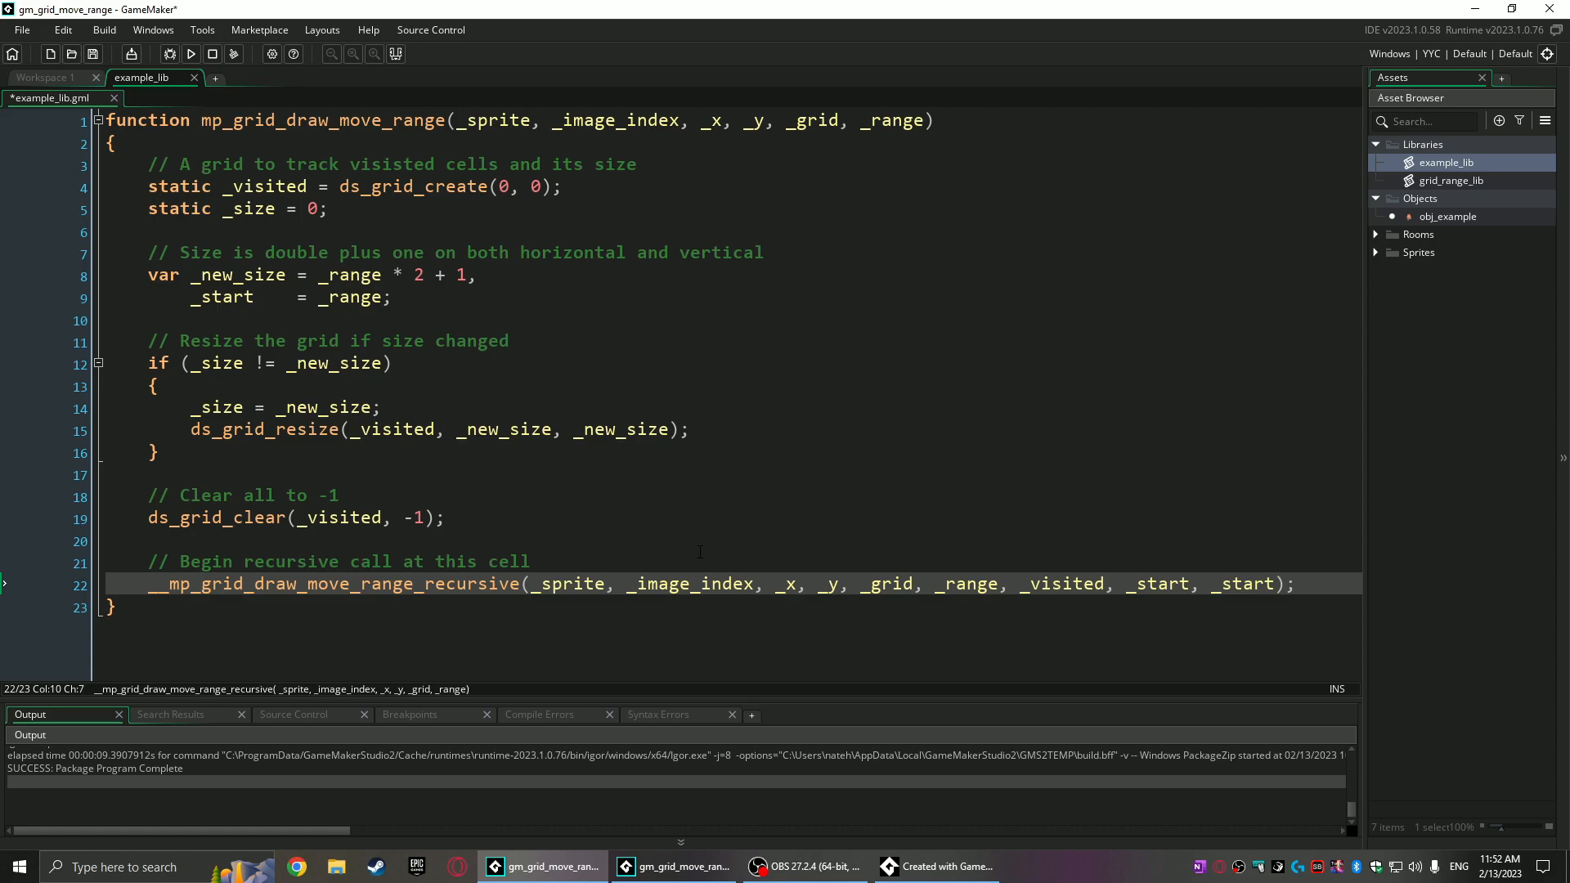
double_click(1063, 584)
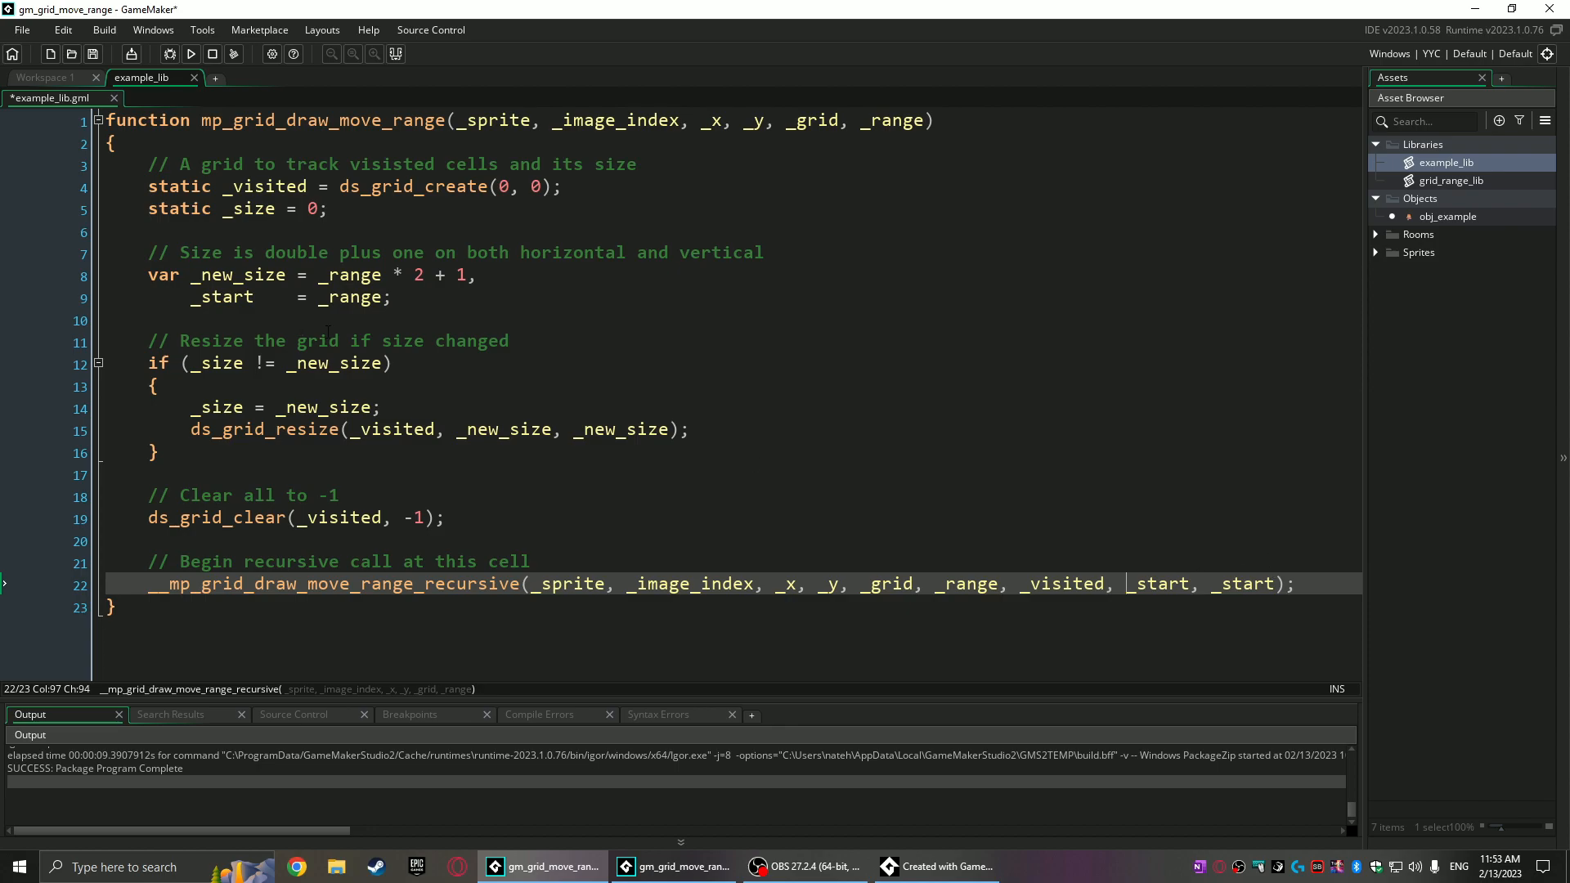
scroll("down", 3)
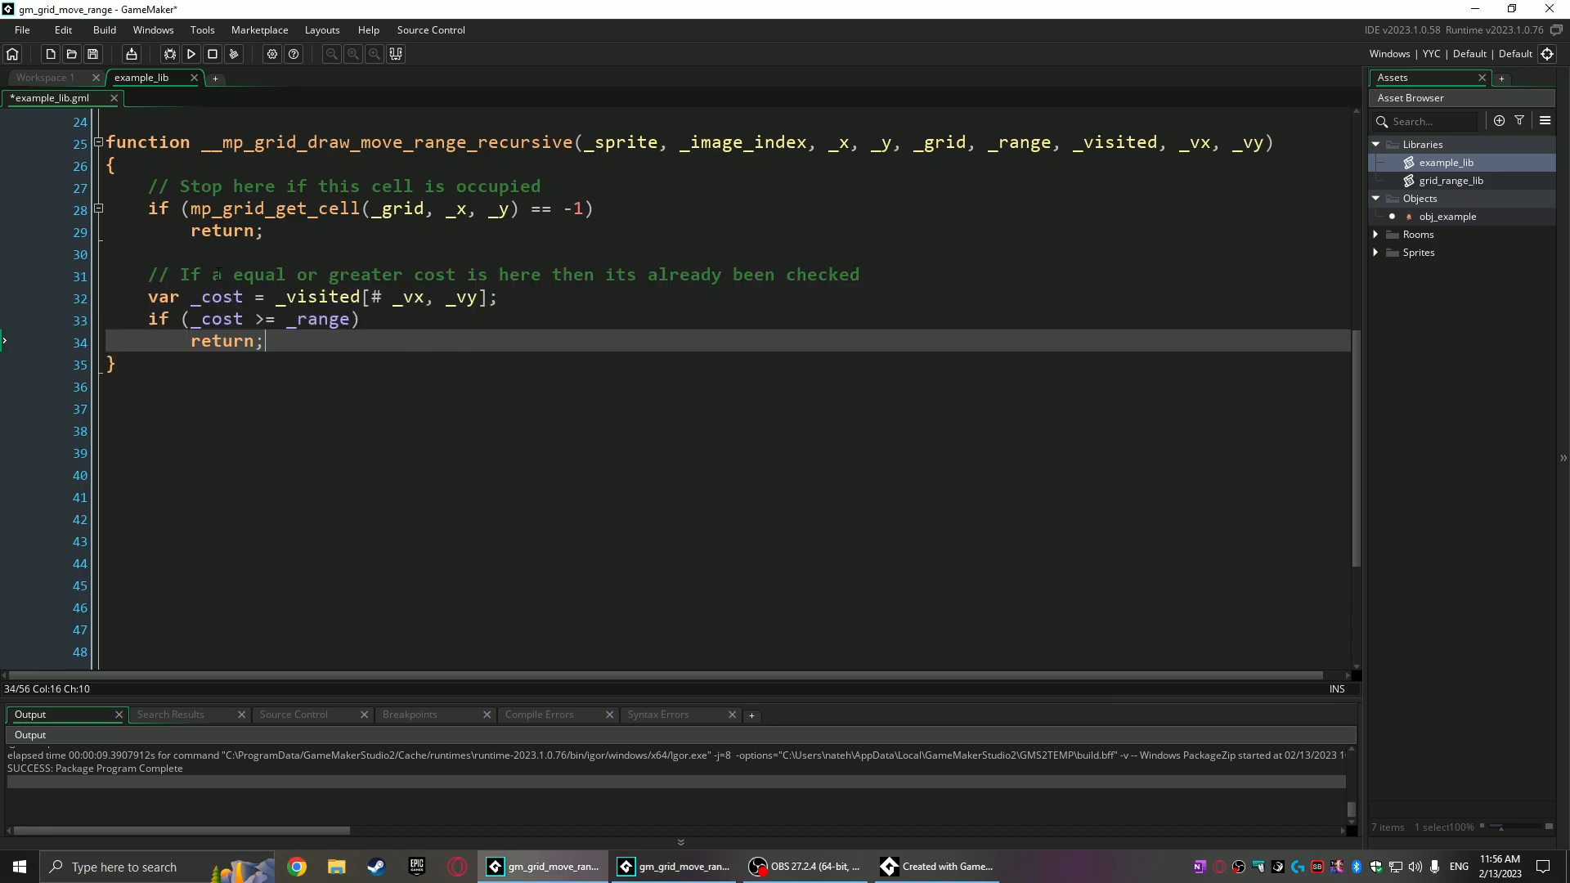
mouse_move(388, 387)
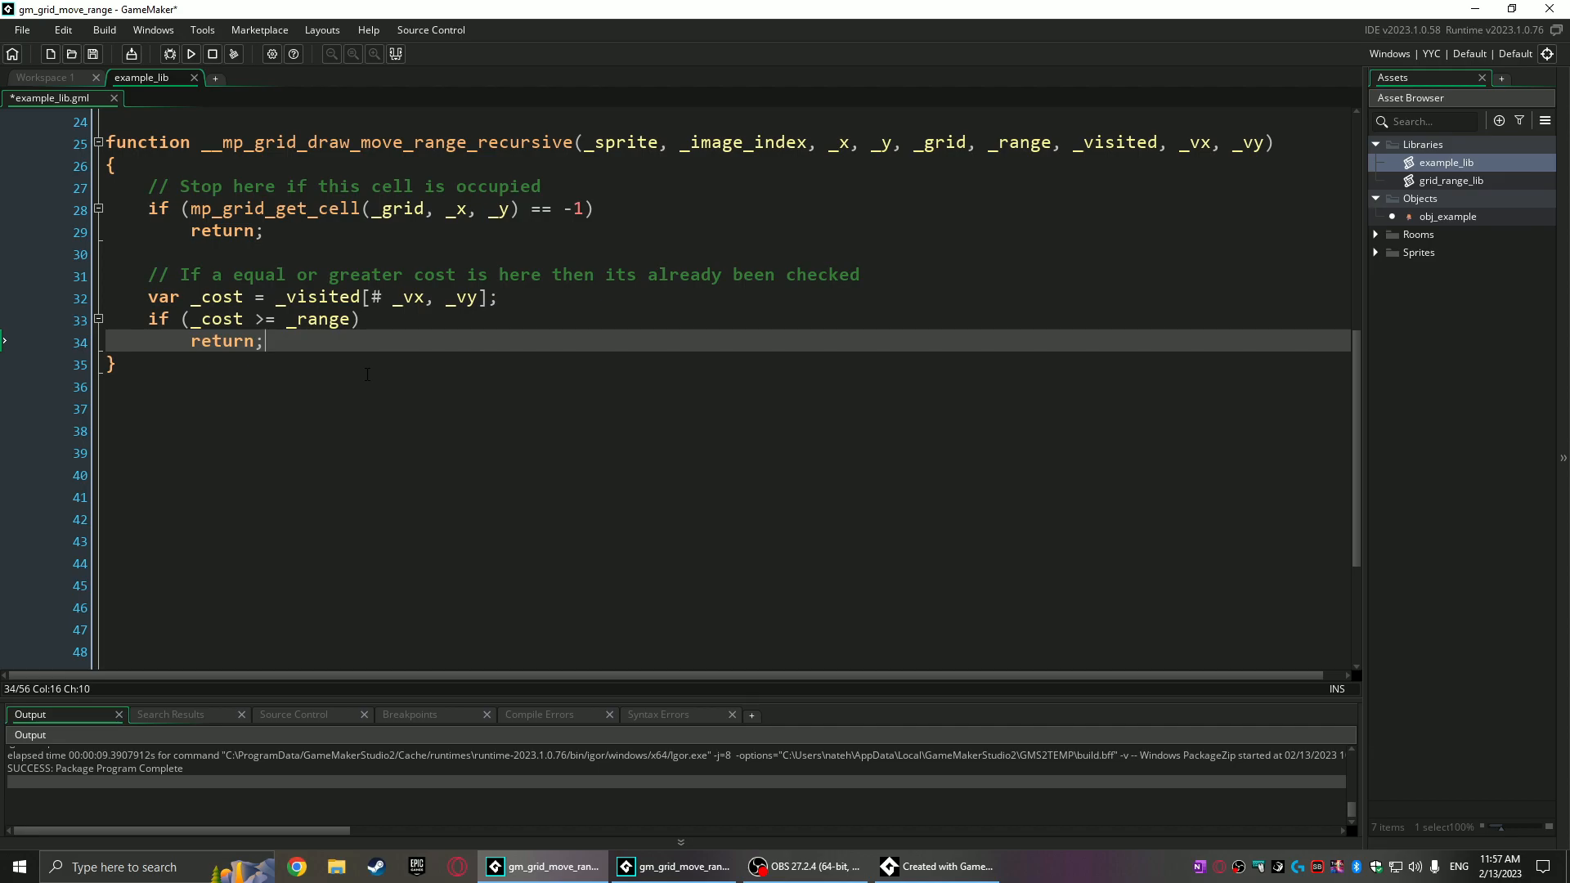
- Add the if (_cost == -1) draw_sprite block and store _range in _visited
key("enter")
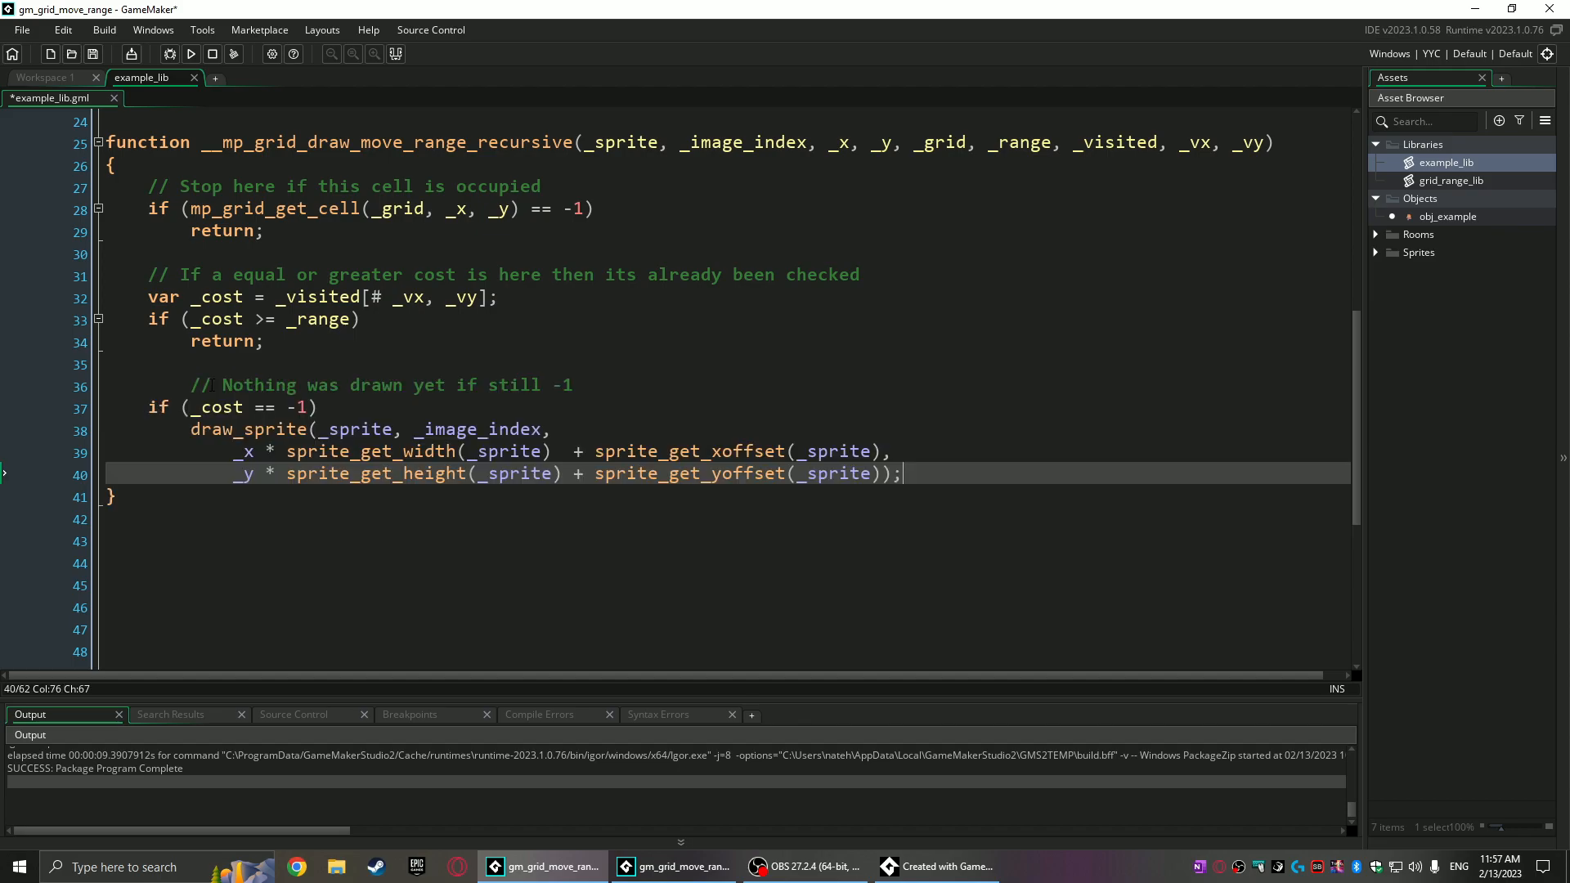
left_click(200, 384)
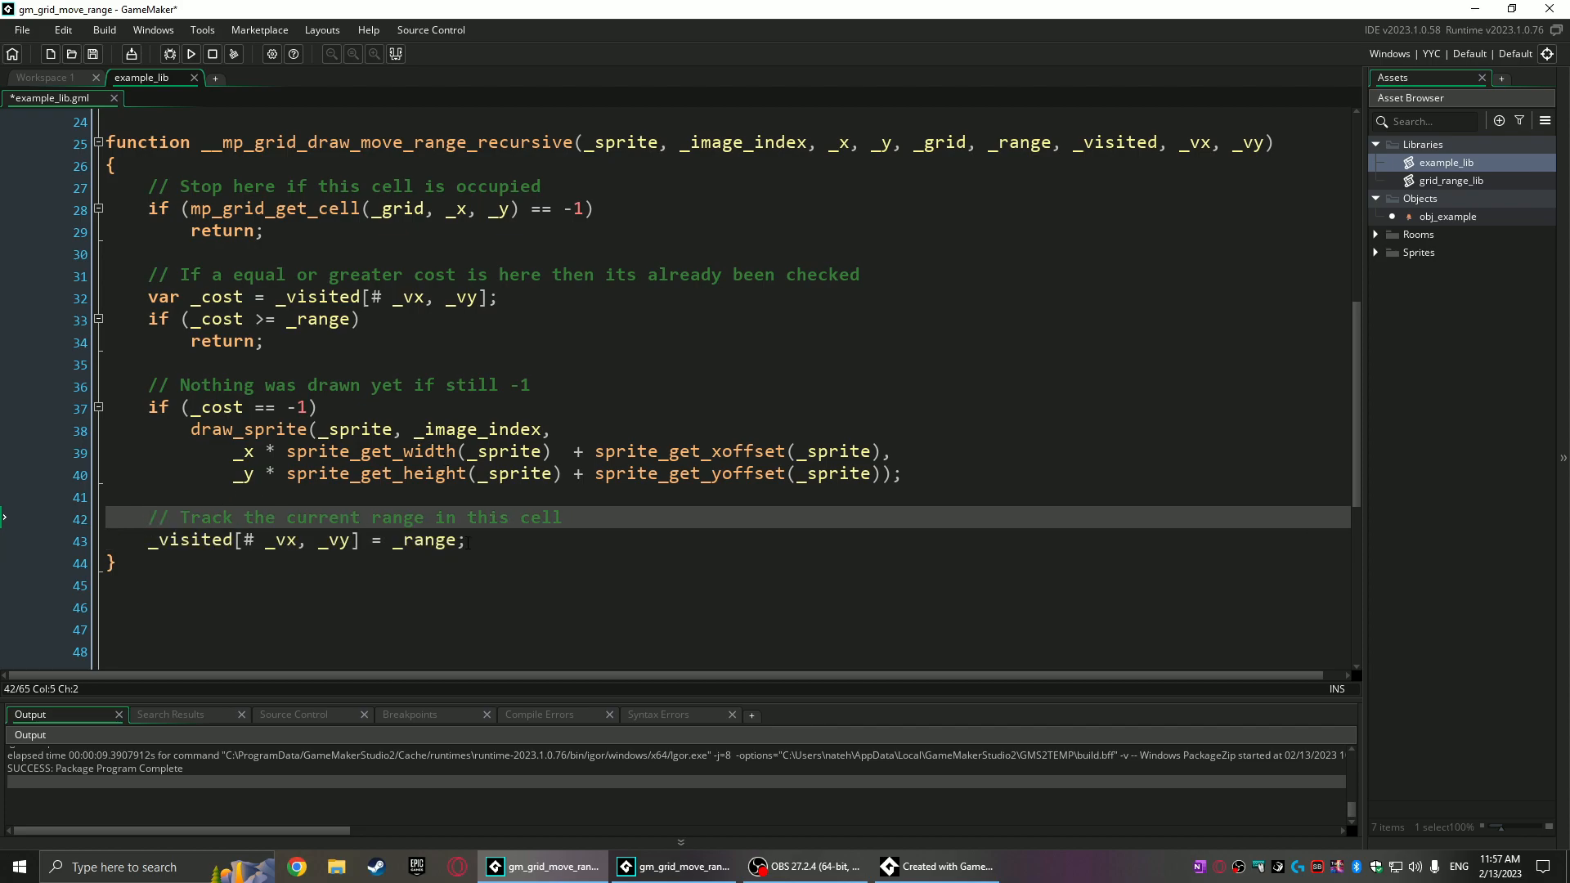
- Add if (--_range == -1) return; and recursive calls for the four adjacent cells
left_click(459, 540)
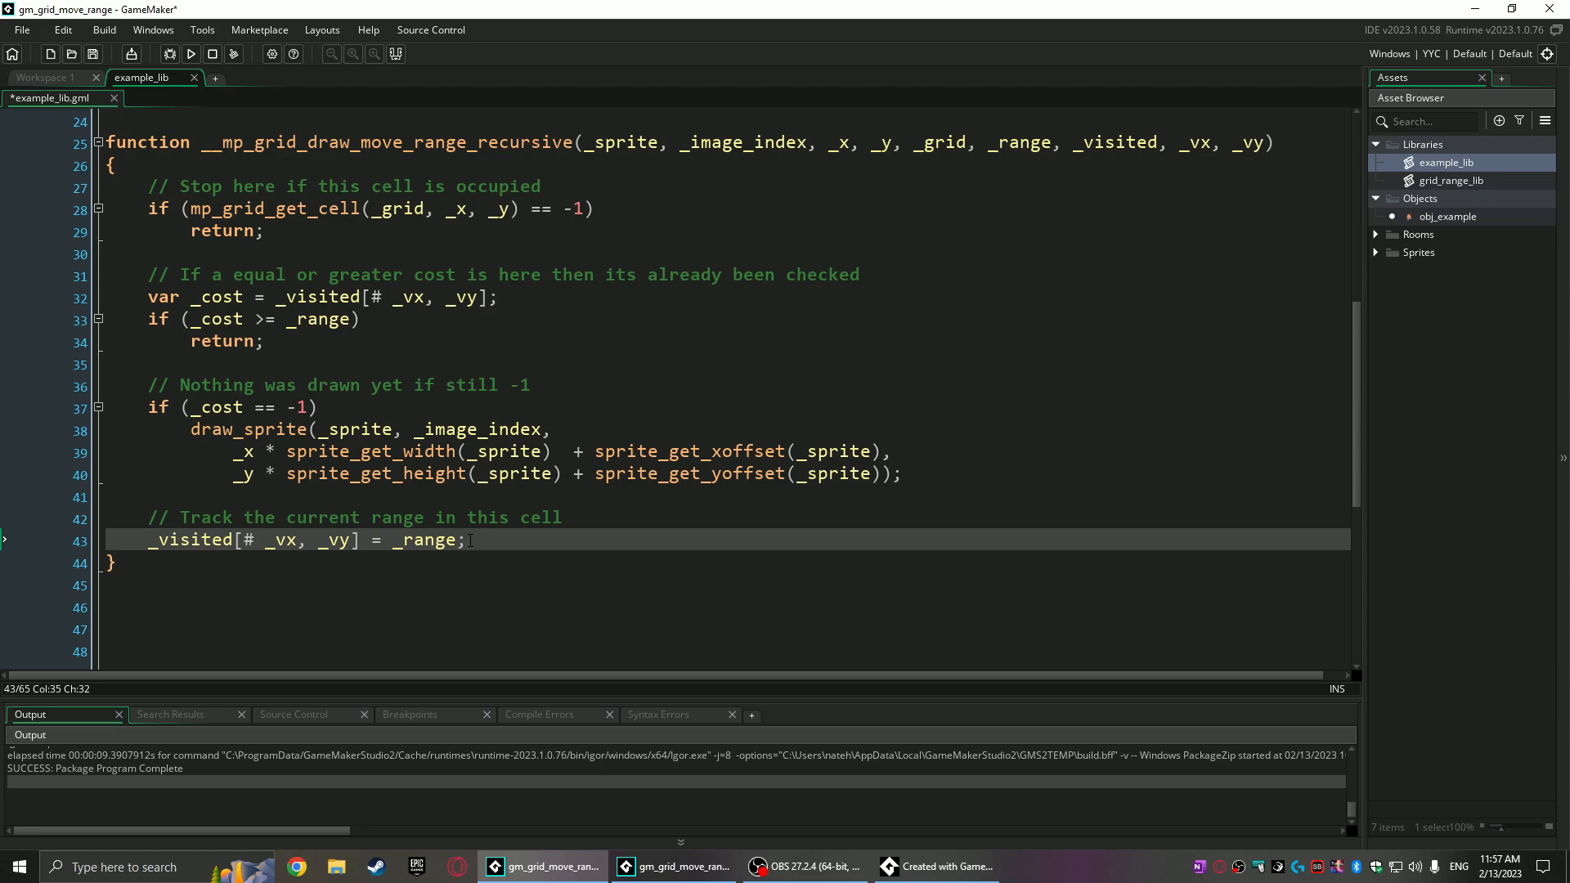
key("Enter")
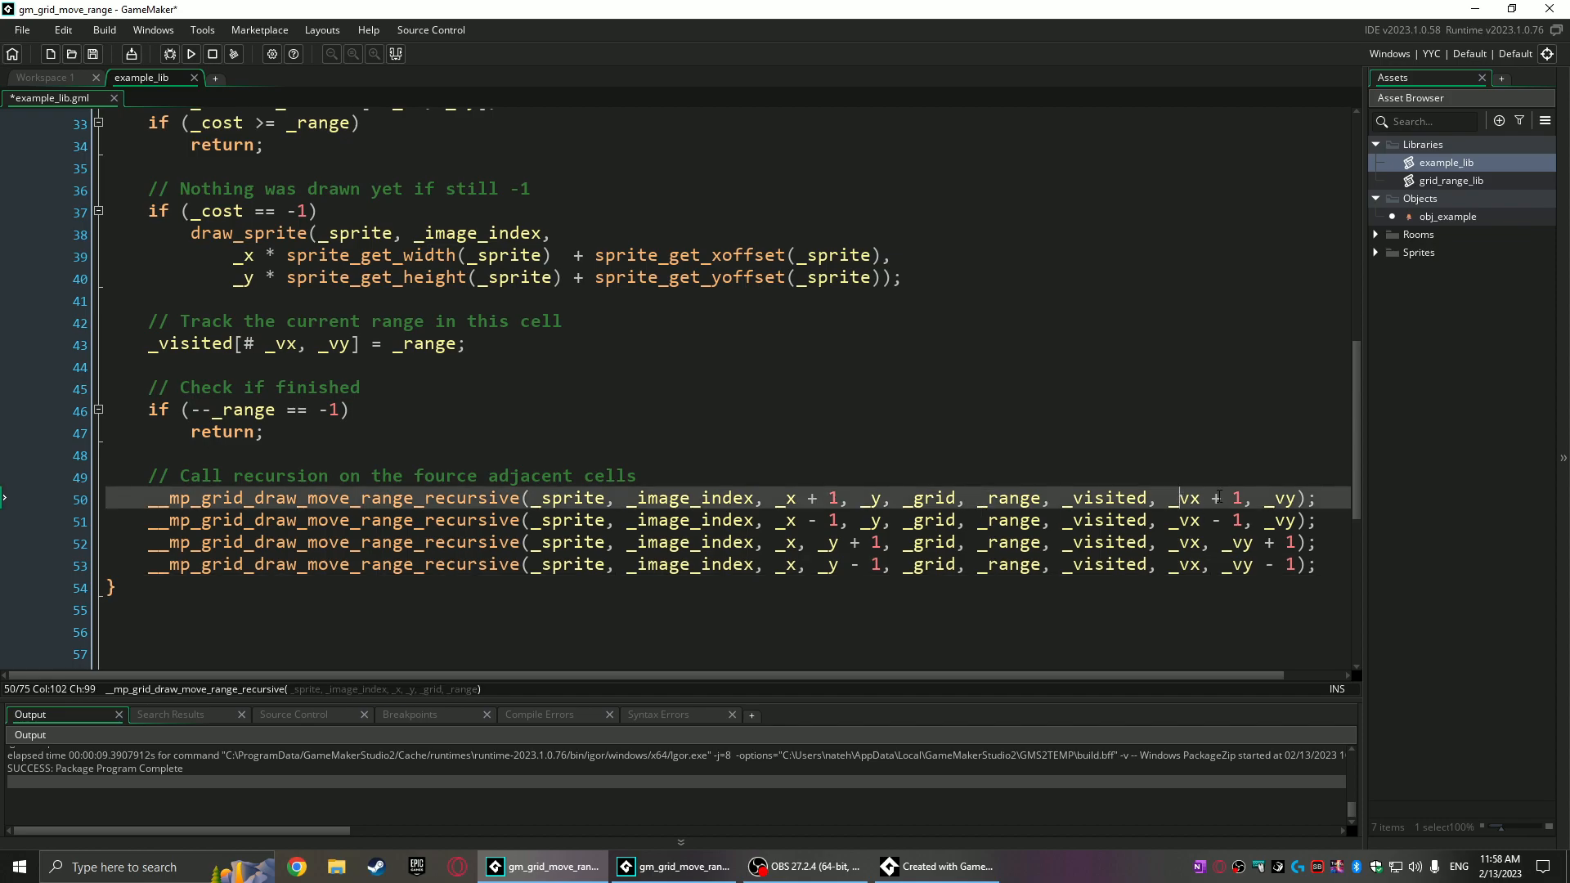
- Write mp_grid_draw_move_range_at_pixel, dividing _x and _y by sprite width and height
scroll("down", 3)
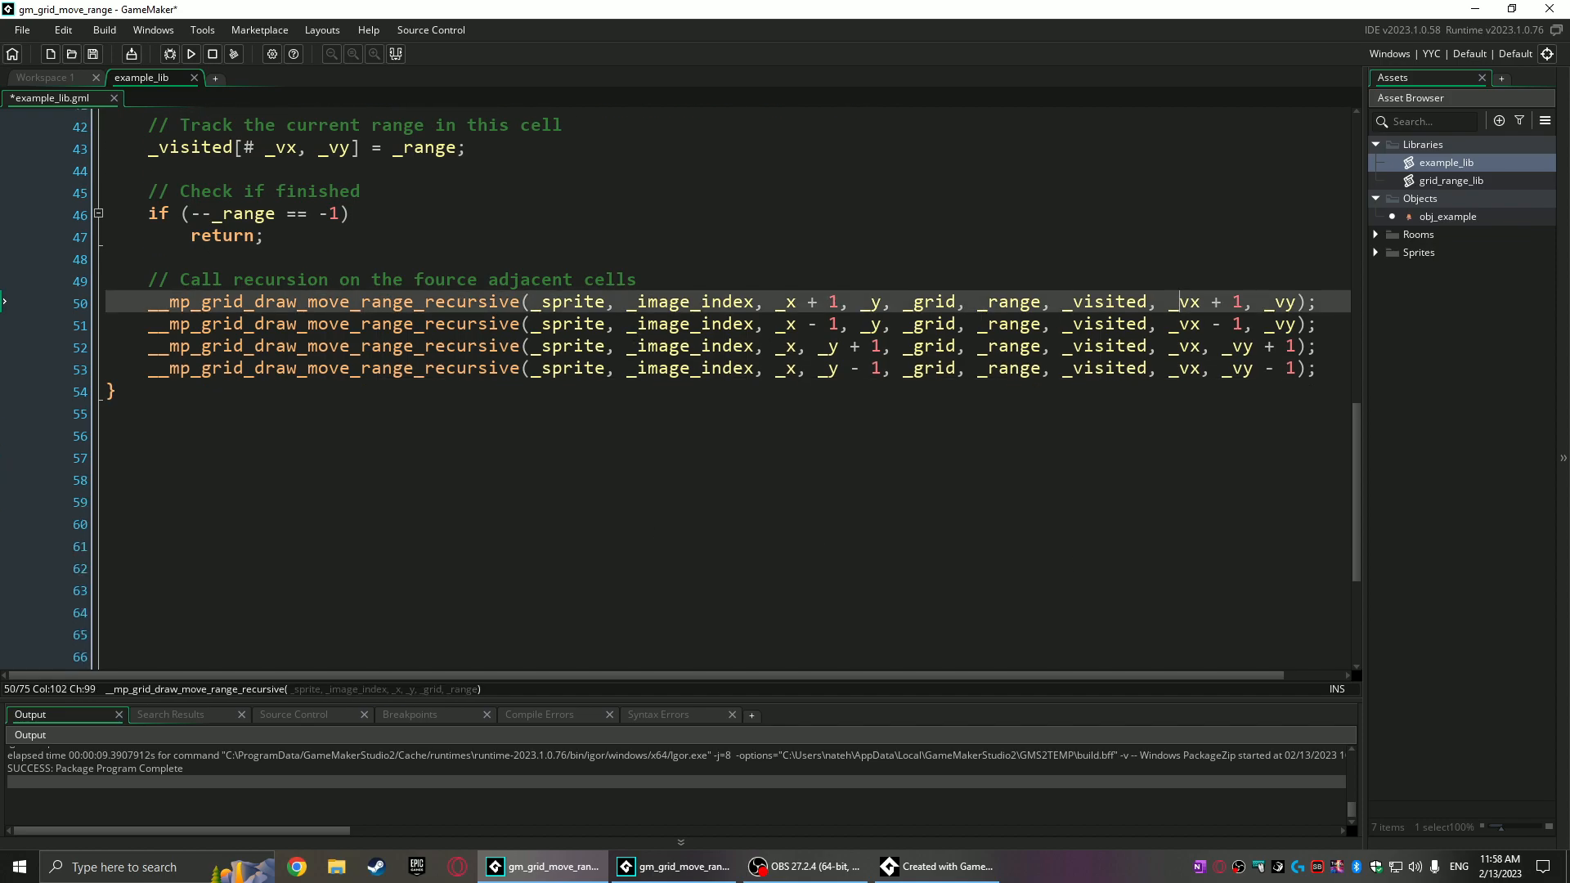
scroll("down", 3)
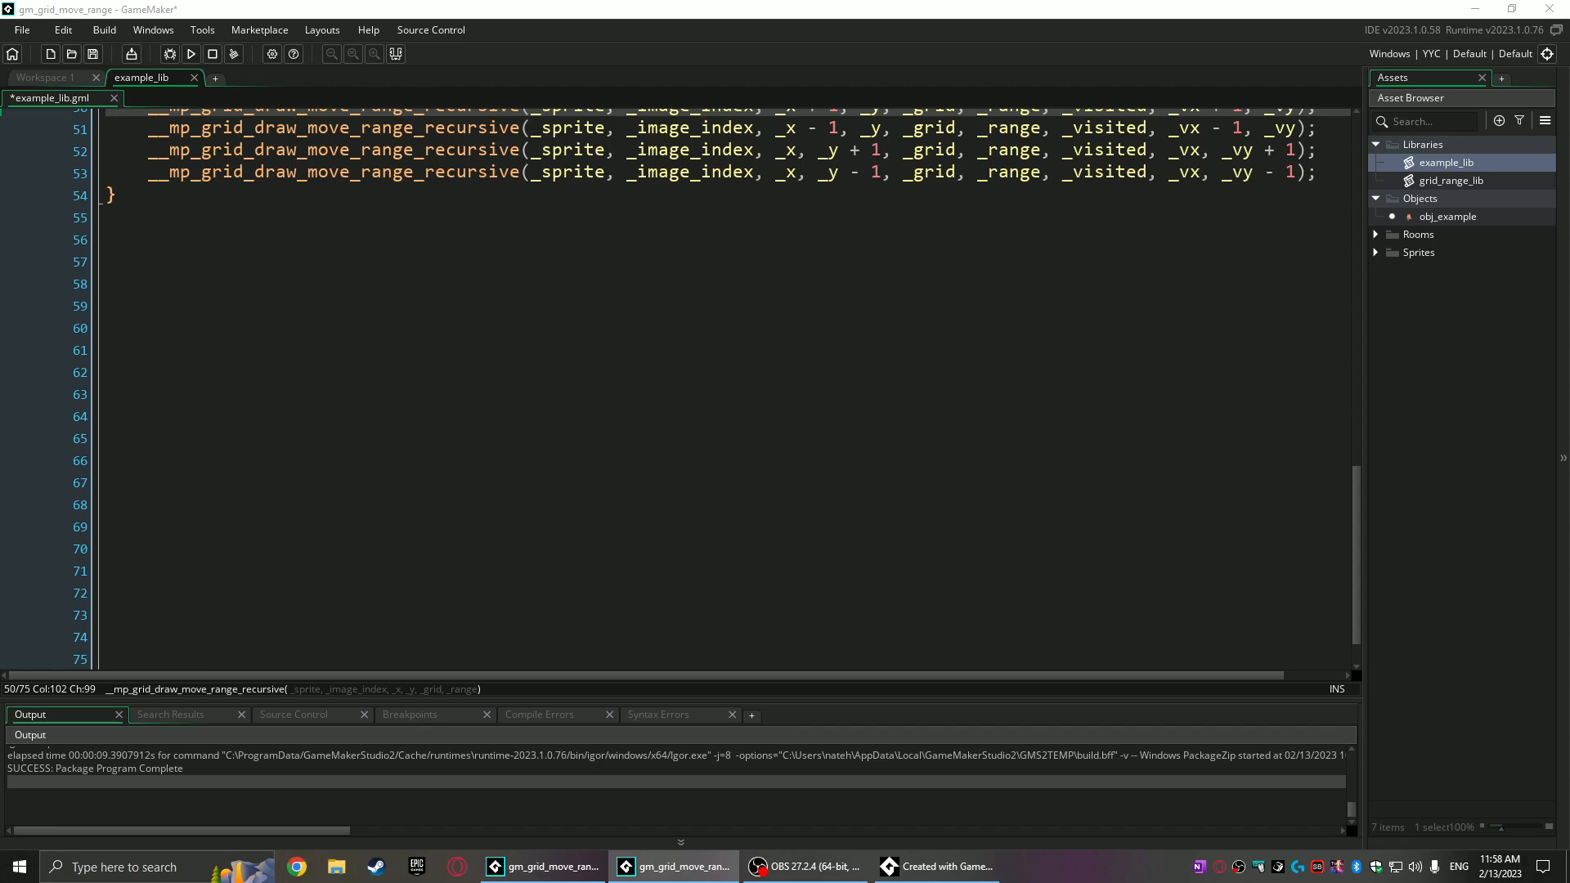
left_click(230, 238)
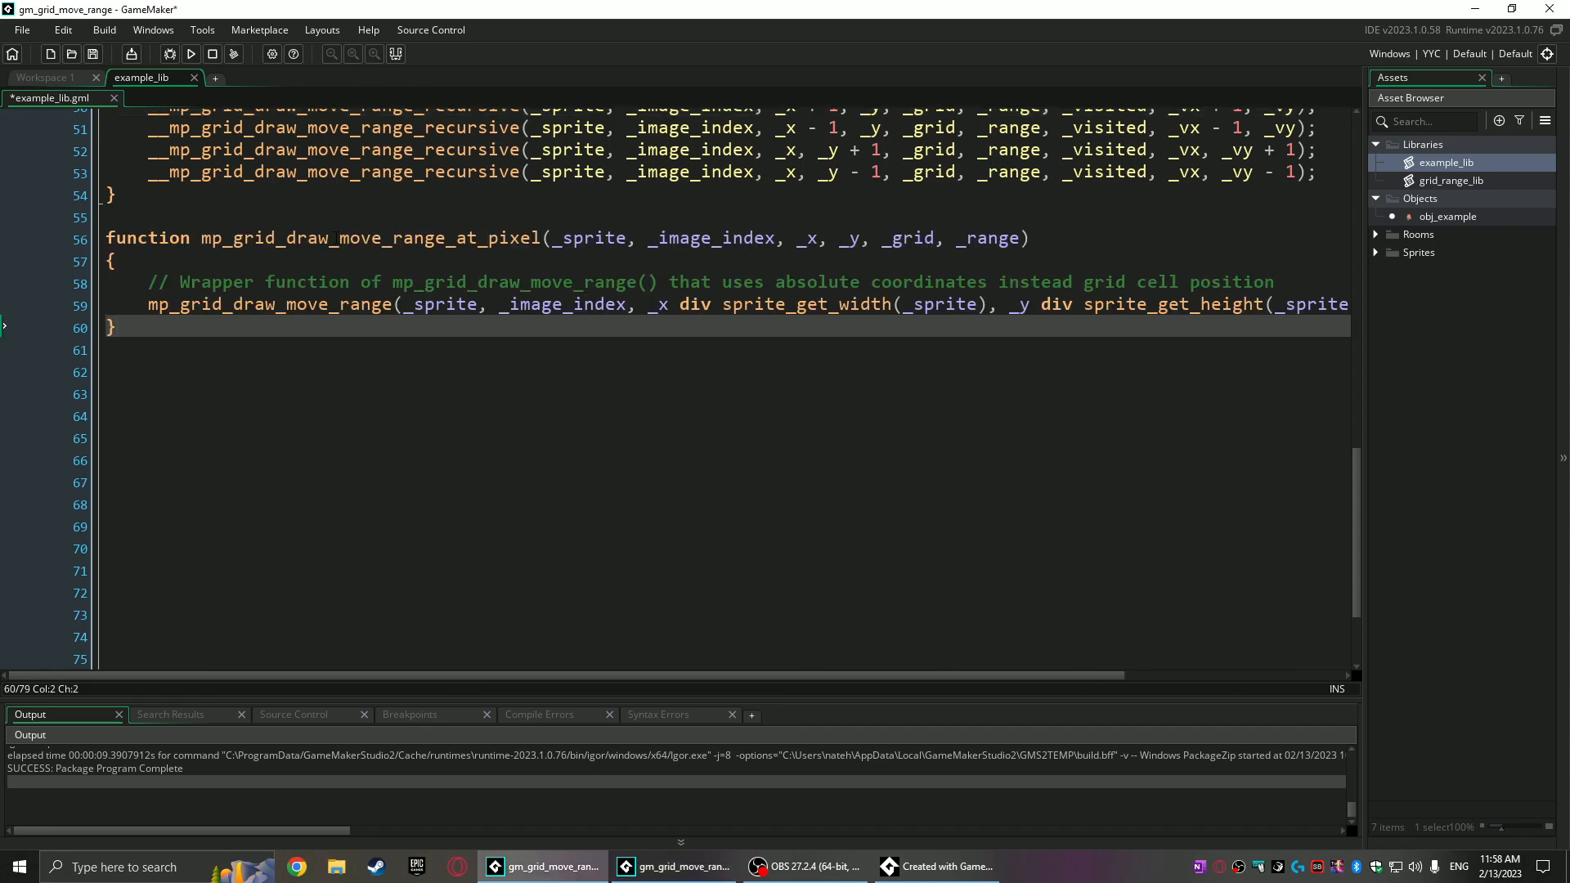
scroll("up", 3)
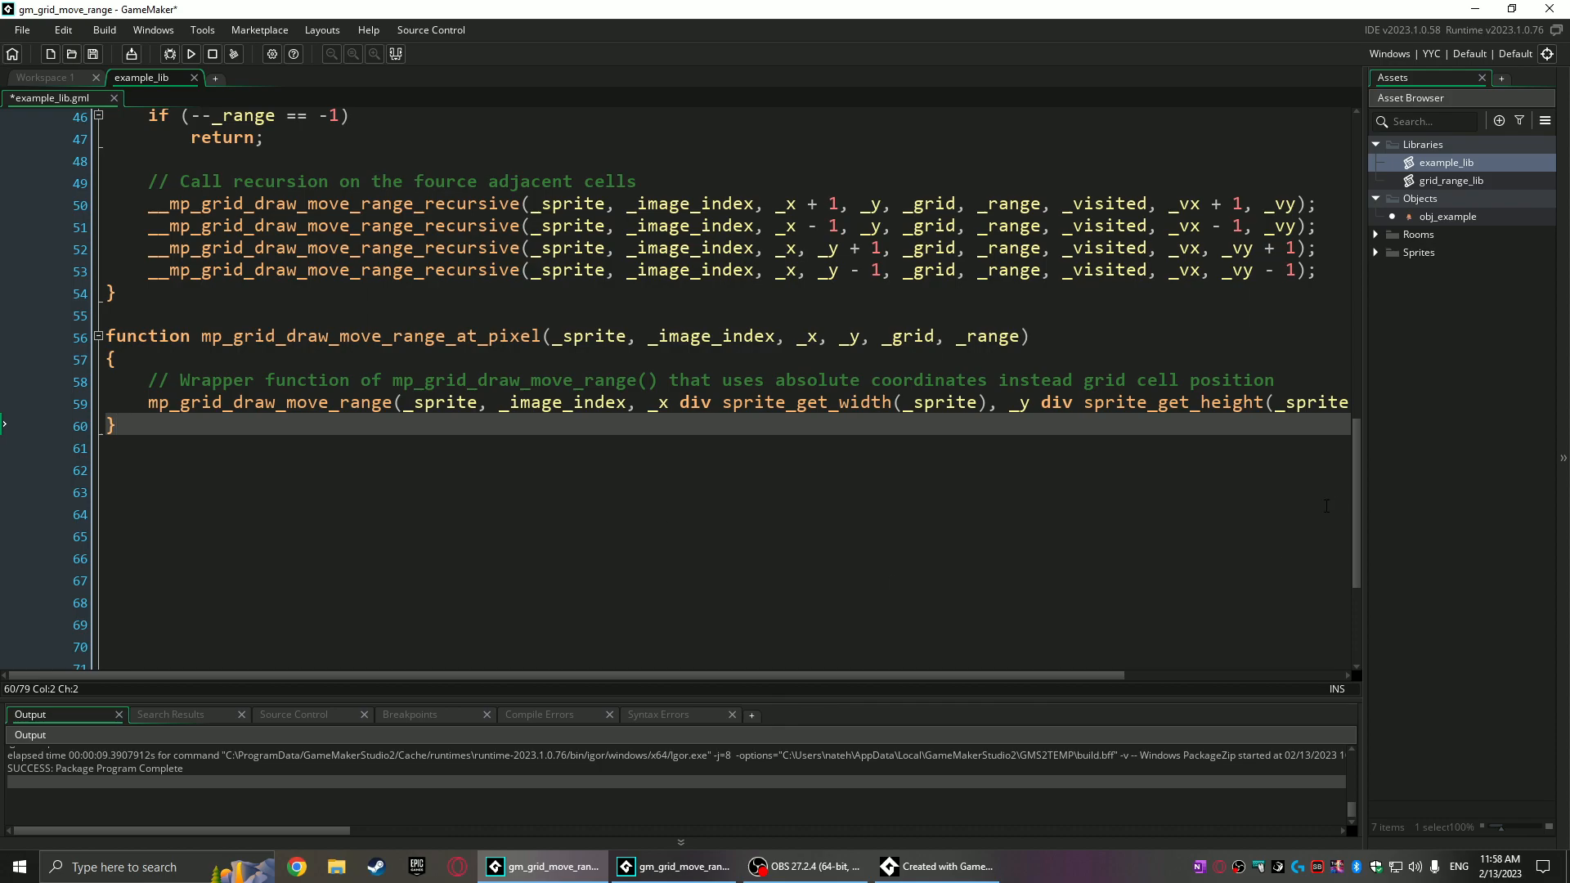
scroll("up", 3)
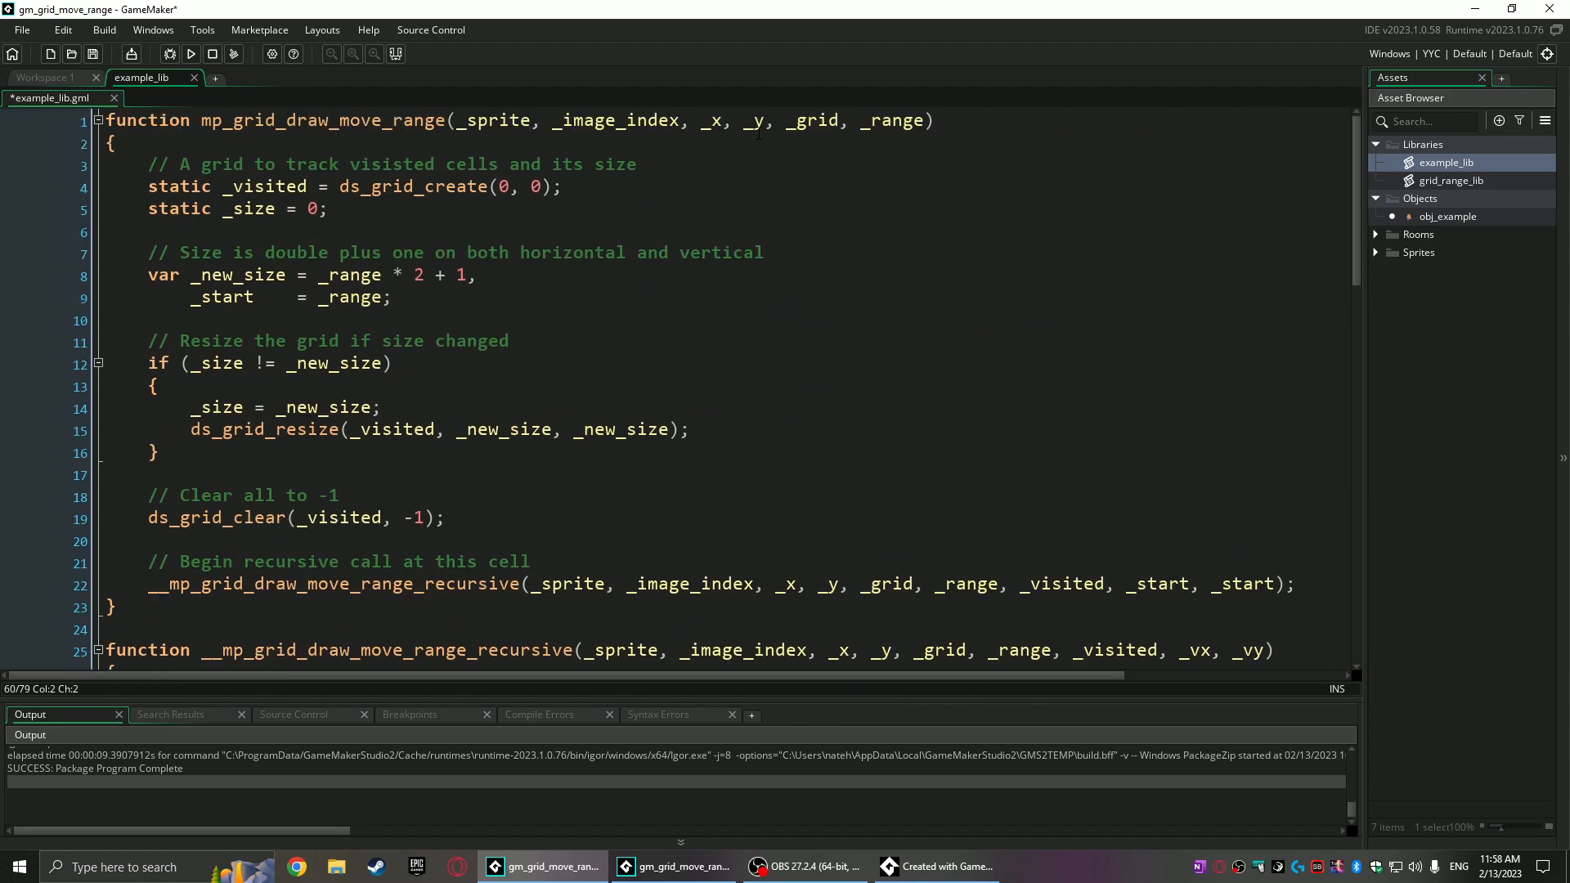
scroll("down", 3)
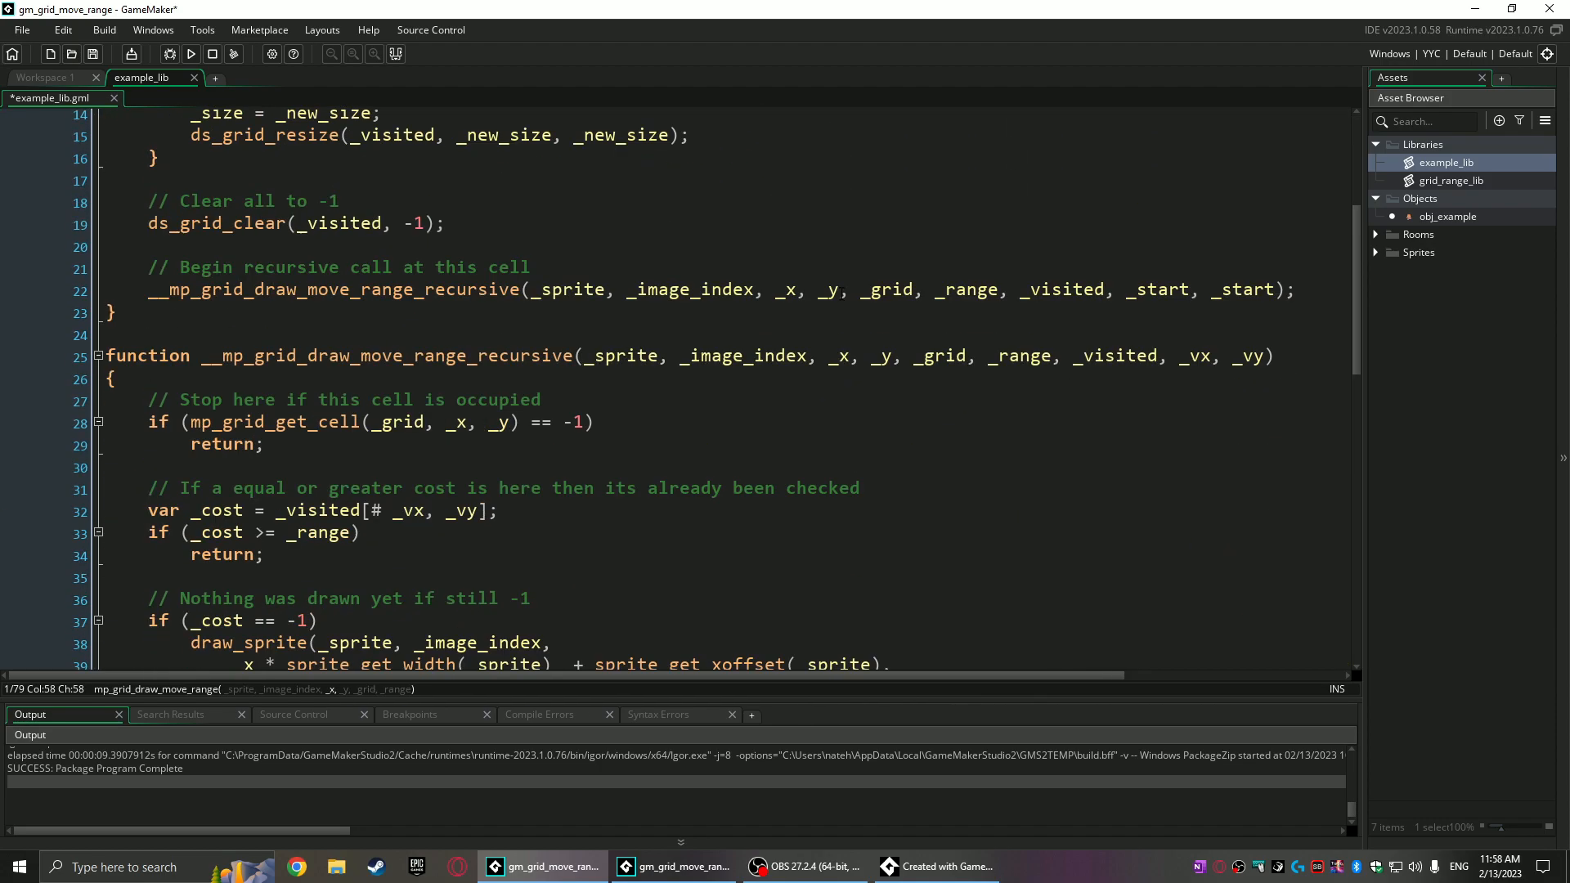
scroll("down", 3)
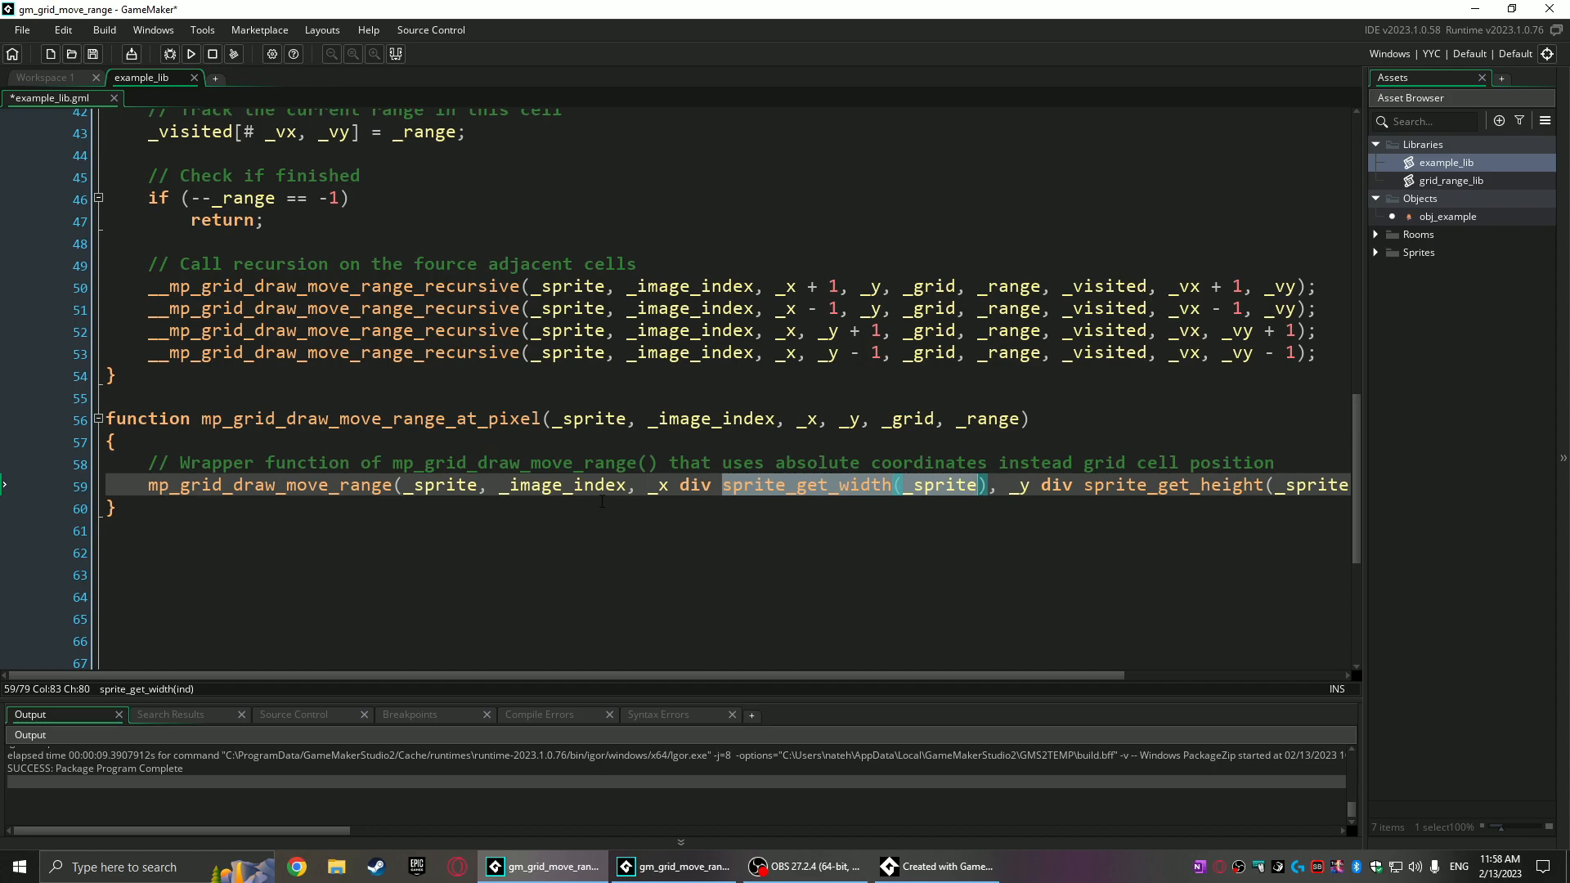
mouse_move(820, 592)
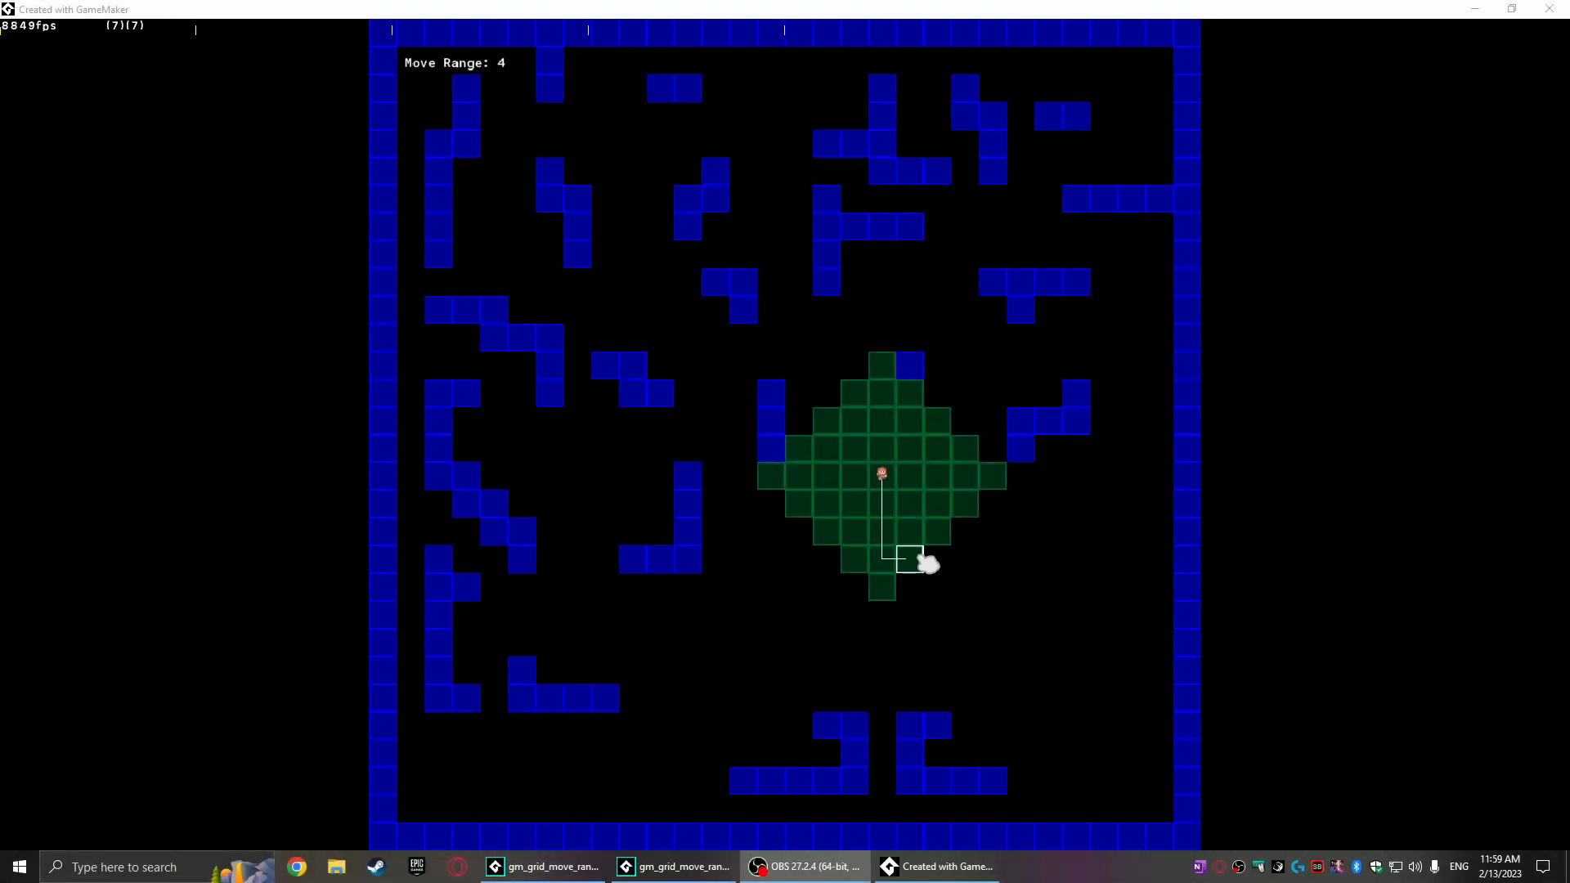
mouse_move(791, 572)
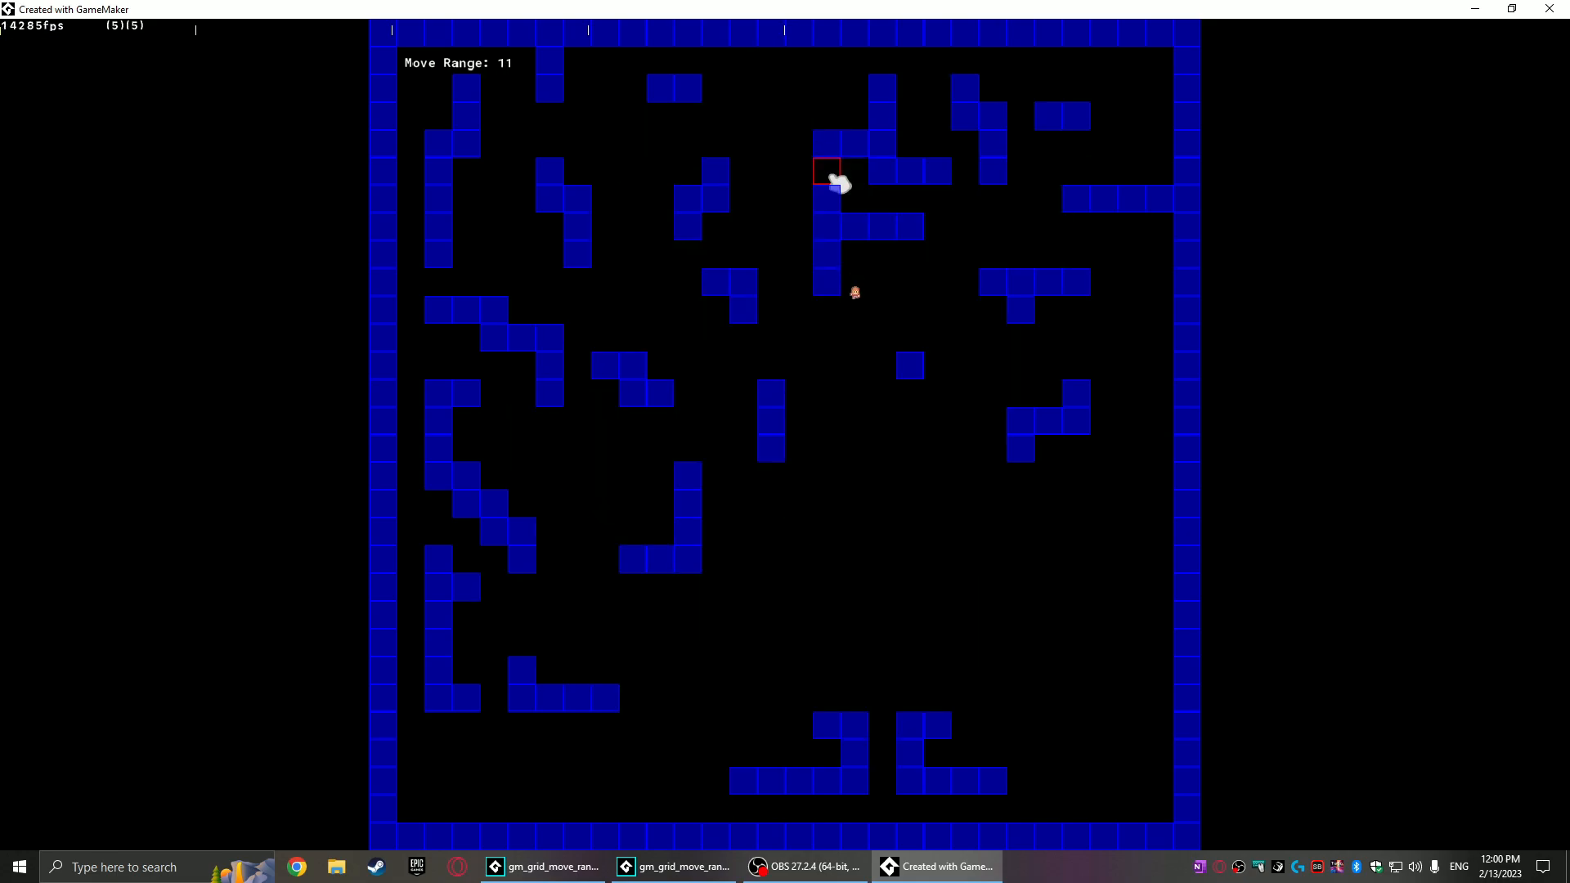
mouse_move(973, 201)
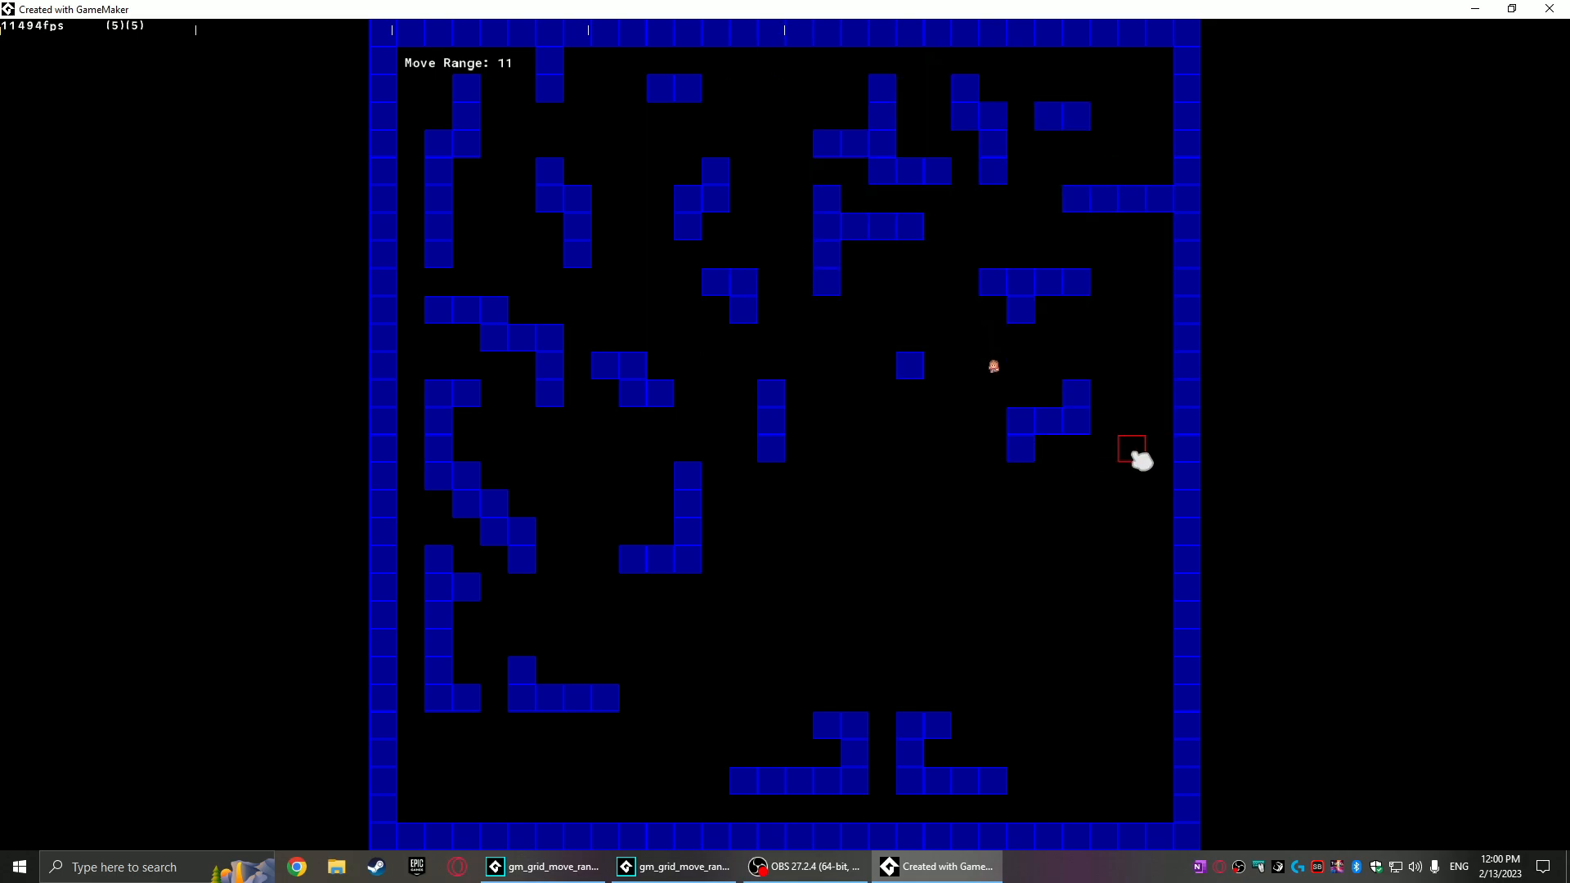
- Move the player to the marked cell and view the green range-11 reachable area
left_click(1136, 460)
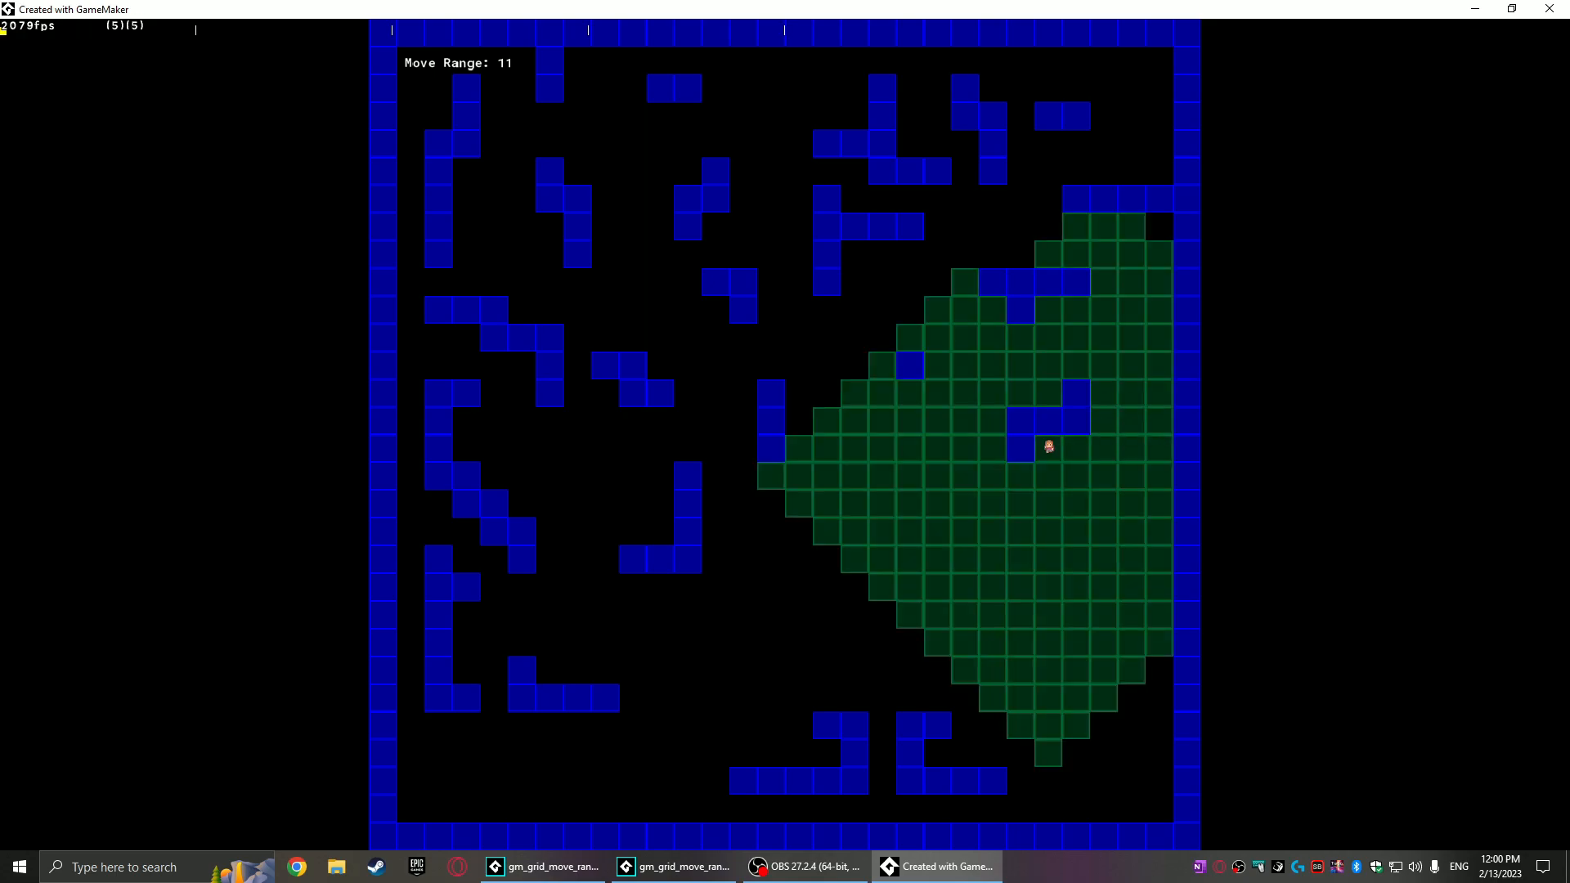